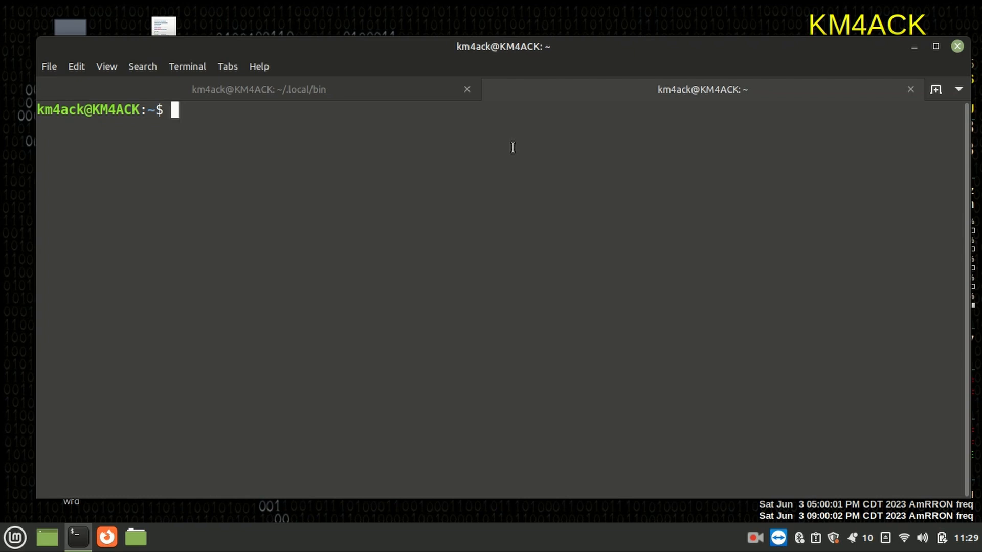
# Run python3 --version in the terminal, confirming Python 3.10.6 is installed.
pyautogui.write('pyth')
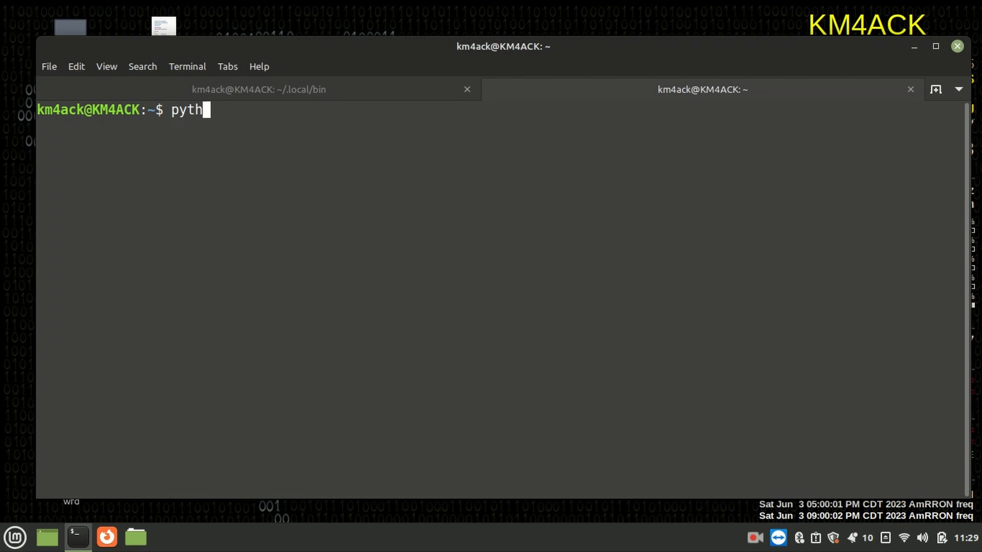
pyautogui.write('on3')
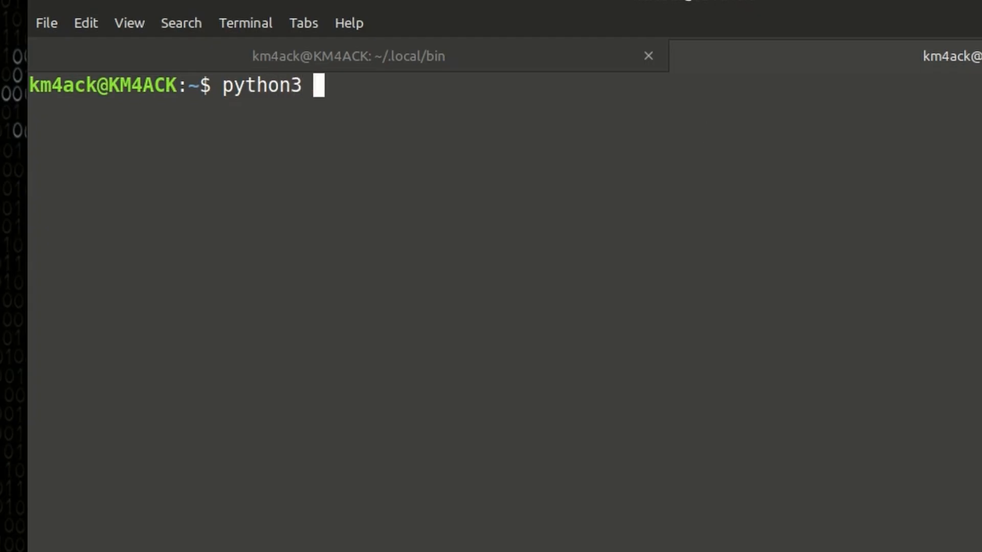
pyautogui.write('--version')
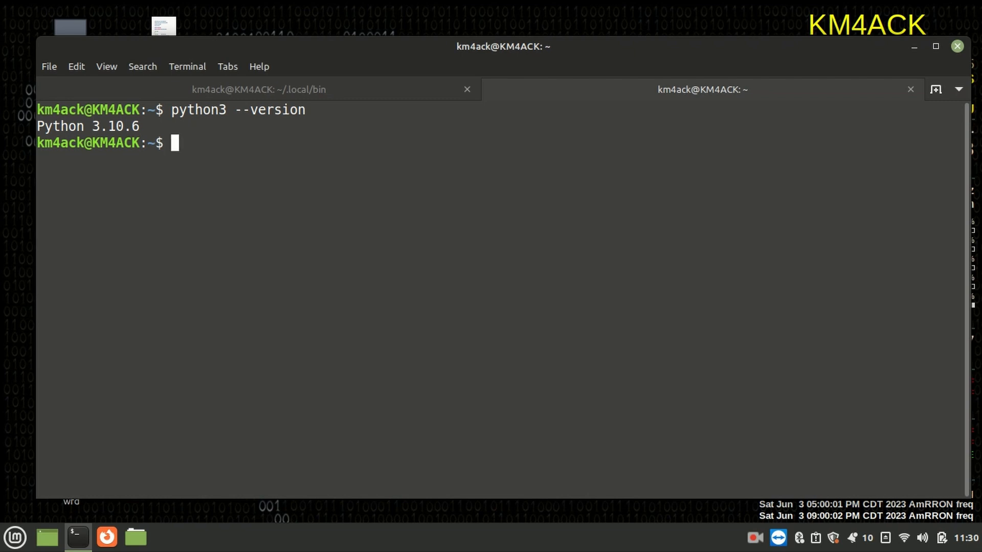
# Run pip install fdlogger and highlight the local bin install path from the PATH warning.
pyautogui.write('pip insta')
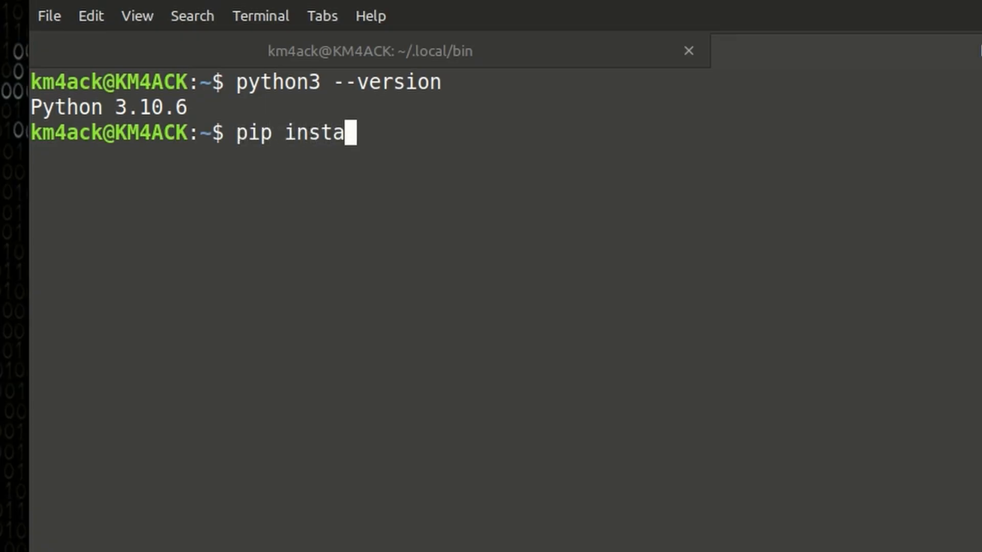
pyautogui.write('ll fd')
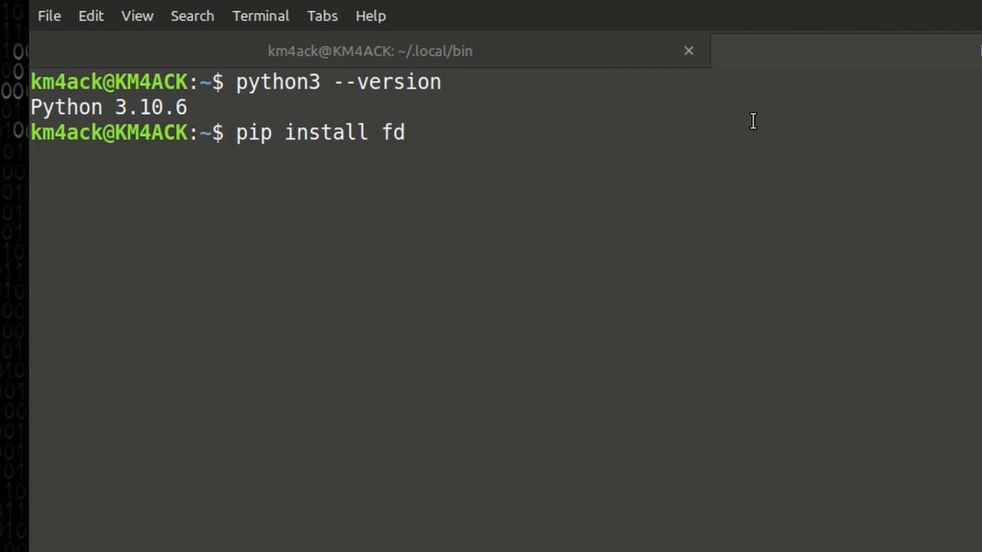
pyautogui.write('logger')
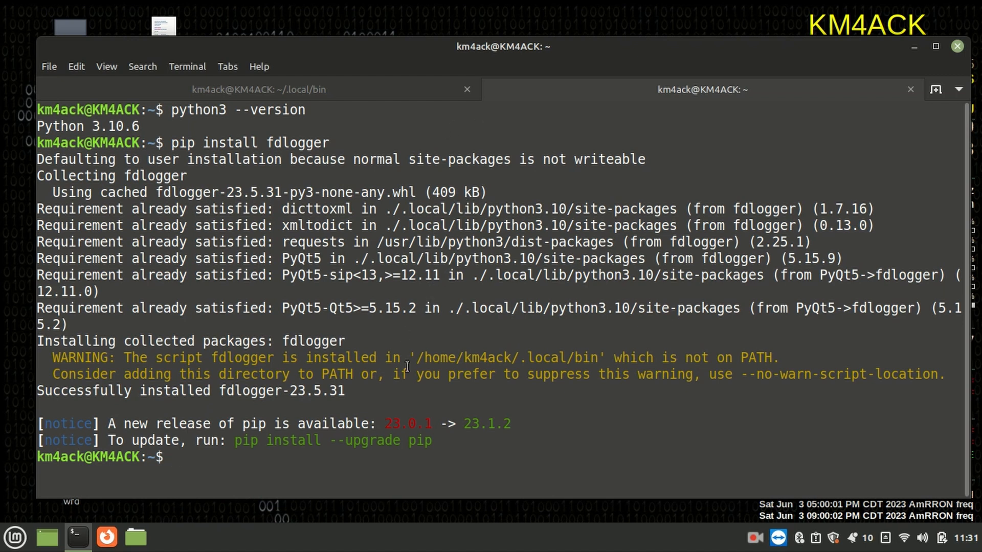
pyautogui.moveTo(416, 358); pyautogui.dragTo(564, 358)
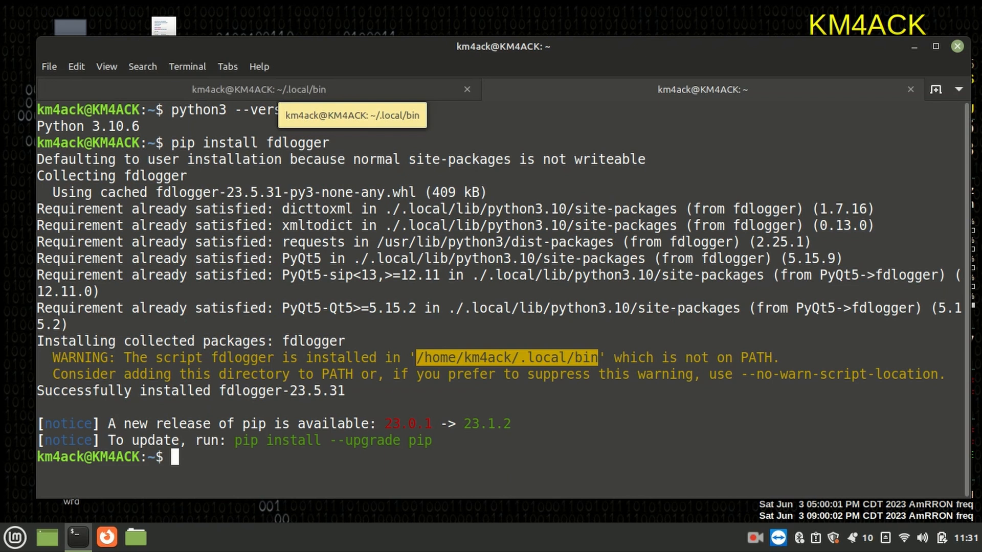
pyautogui.click(258, 89)
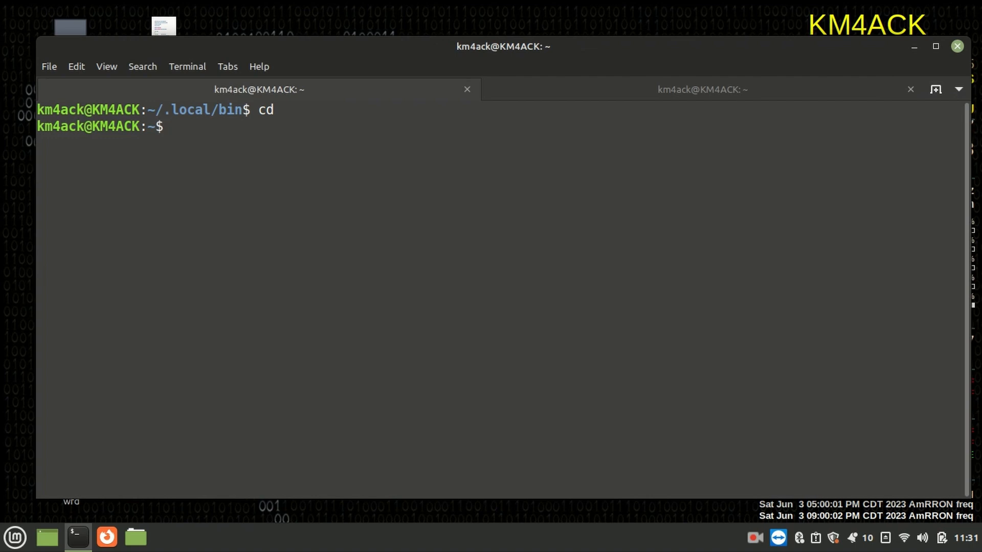
# Change into ~/.local/bin and list its programs.
pyautogui.write('cd')
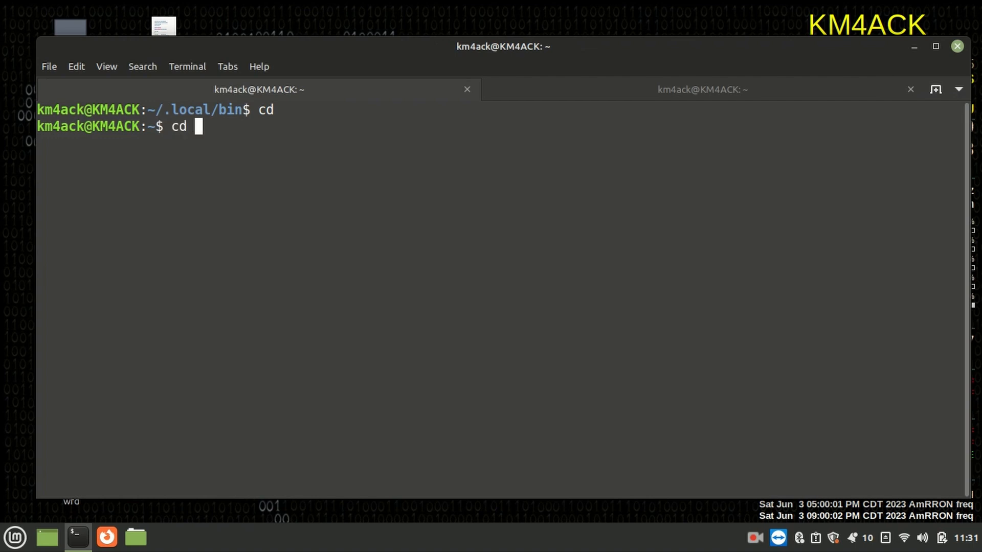
pyautogui.write('.loc')
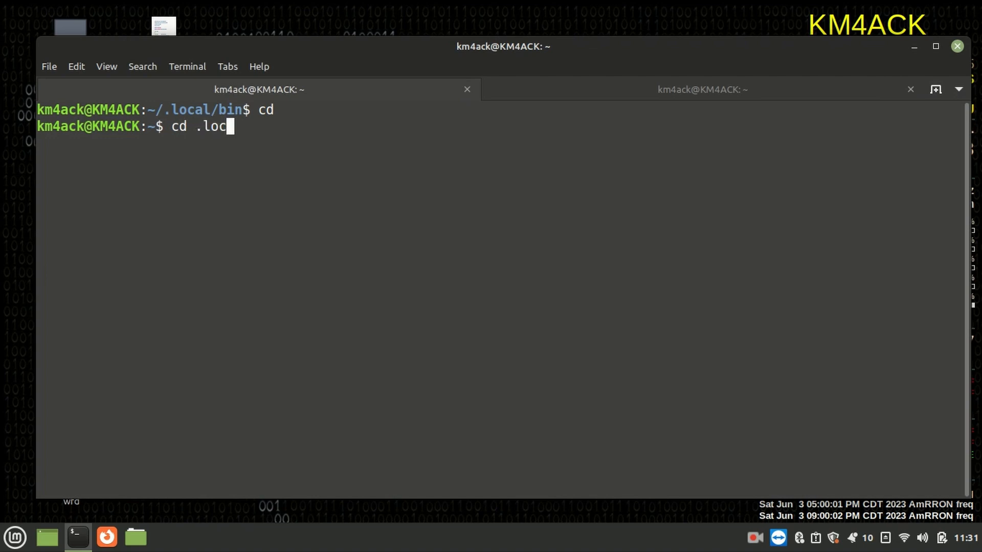
pyautogui.write('al')
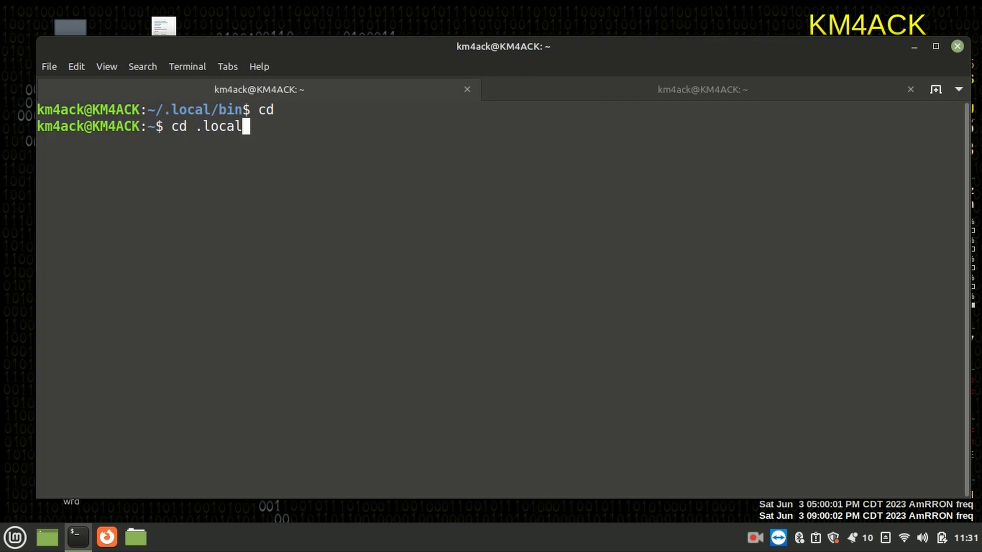
pyautogui.write('/bin')
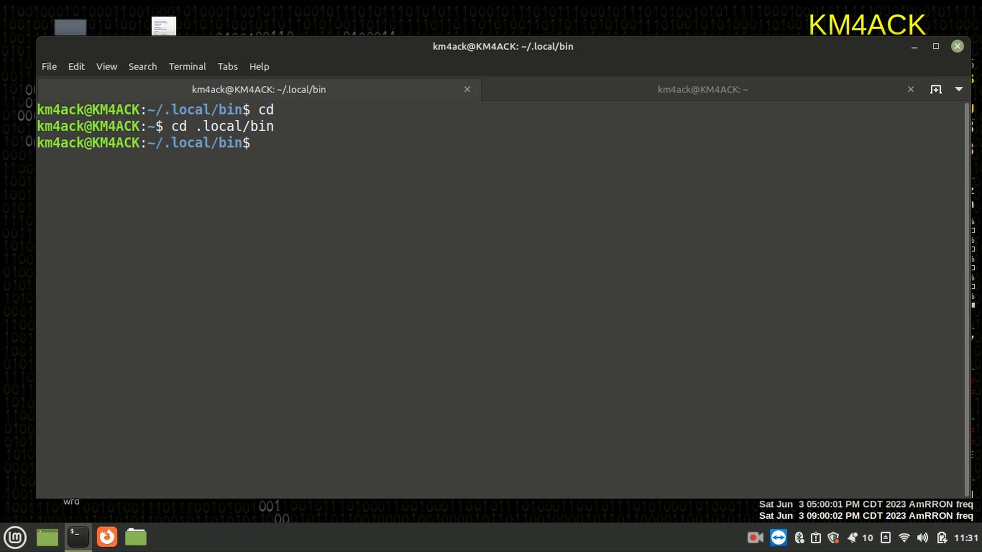
pyautogui.write('ls')
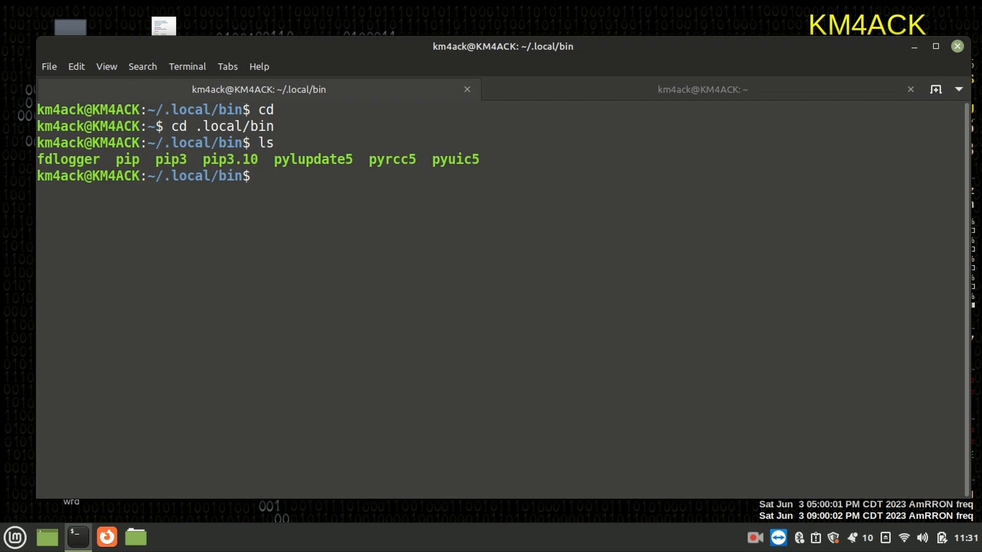
pyautogui.doubleClick(68, 159)
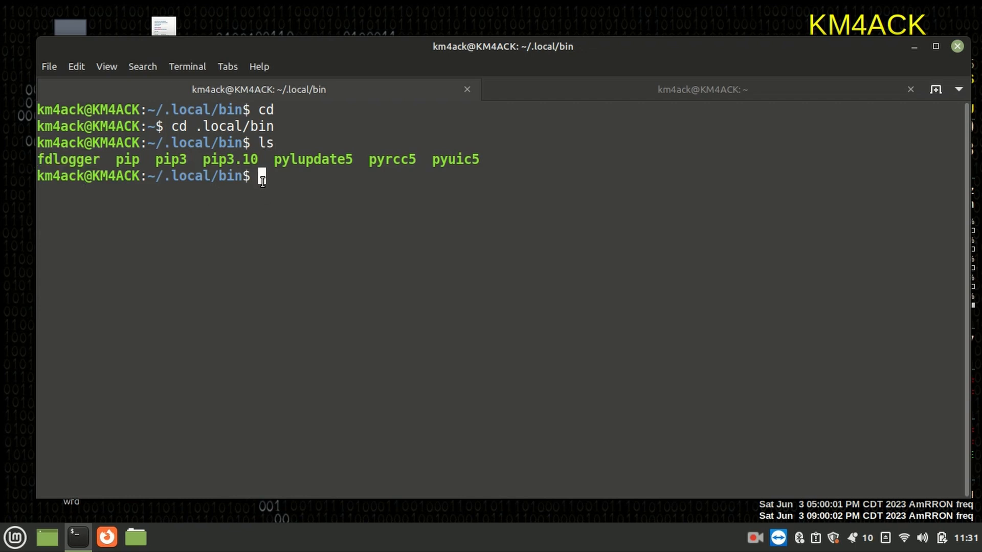
pyautogui.moveTo(318, 231)
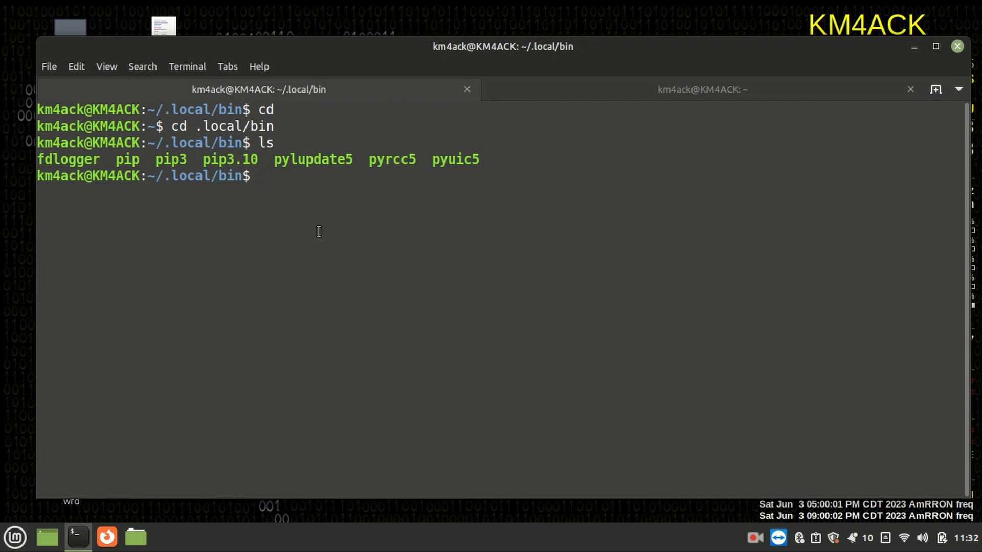
# Run ./fdlogger, bringing up the callsign setup window.
pyautogui.write('.')
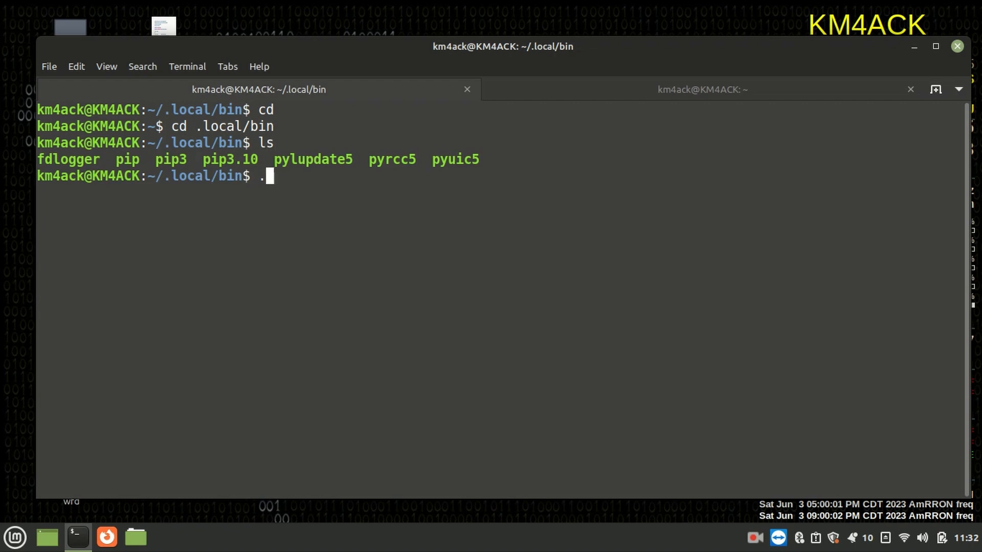
pyautogui.write('/fdlogger')
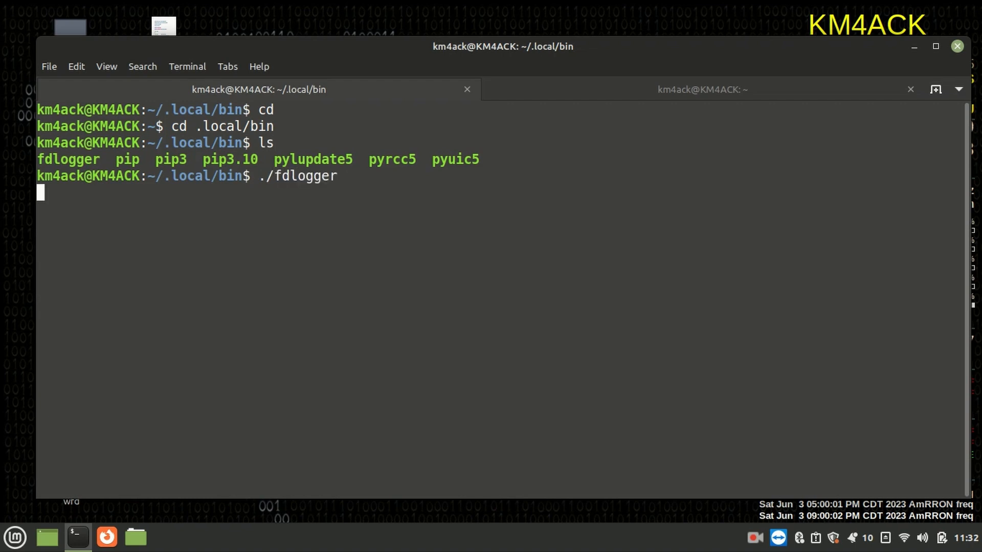
pyautogui.press('Return')
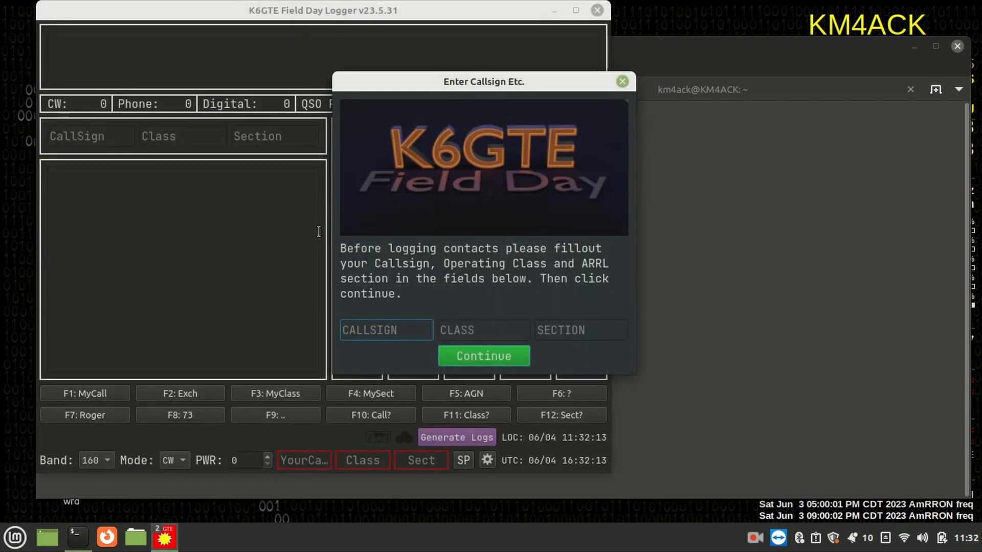
# Enter station callsign KM4ACK, class 1A and section TN, then continue to the main logging window.
pyautogui.click(386, 330)
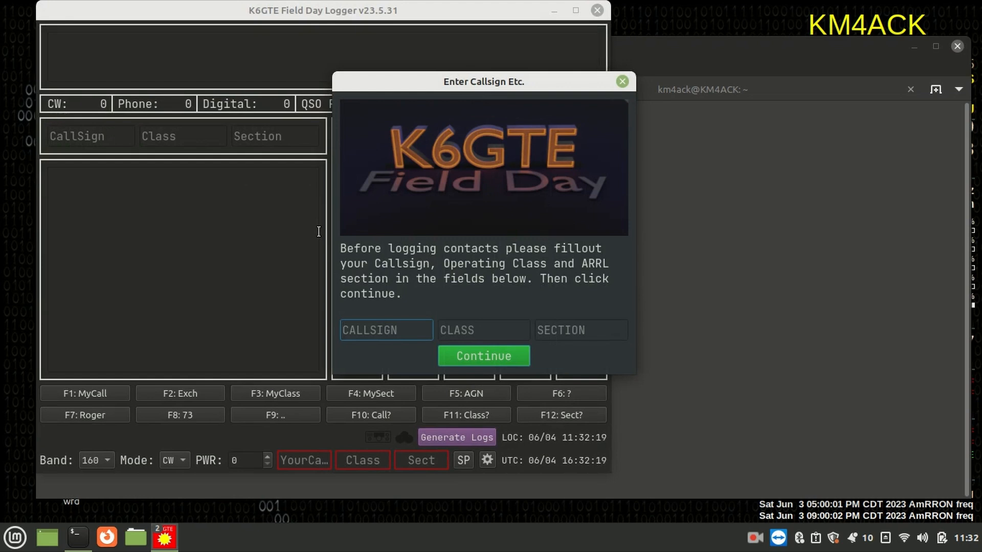
pyautogui.click(385, 330)
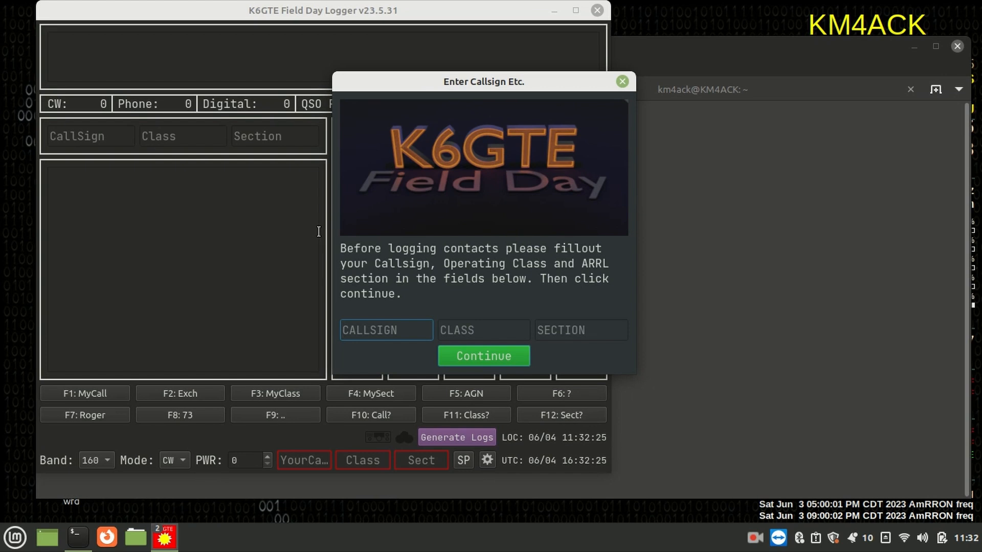
pyautogui.click(386, 330)
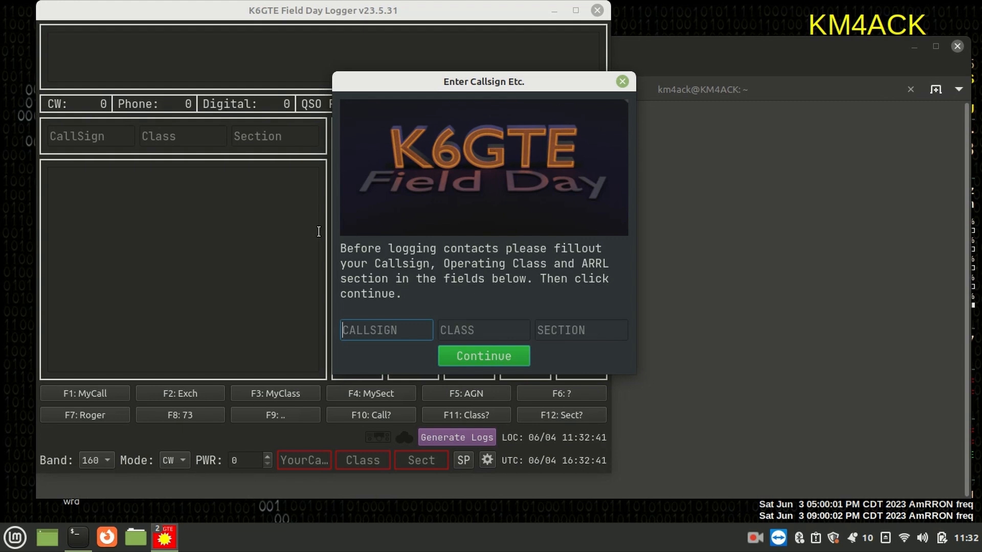
pyautogui.write('km4ack')
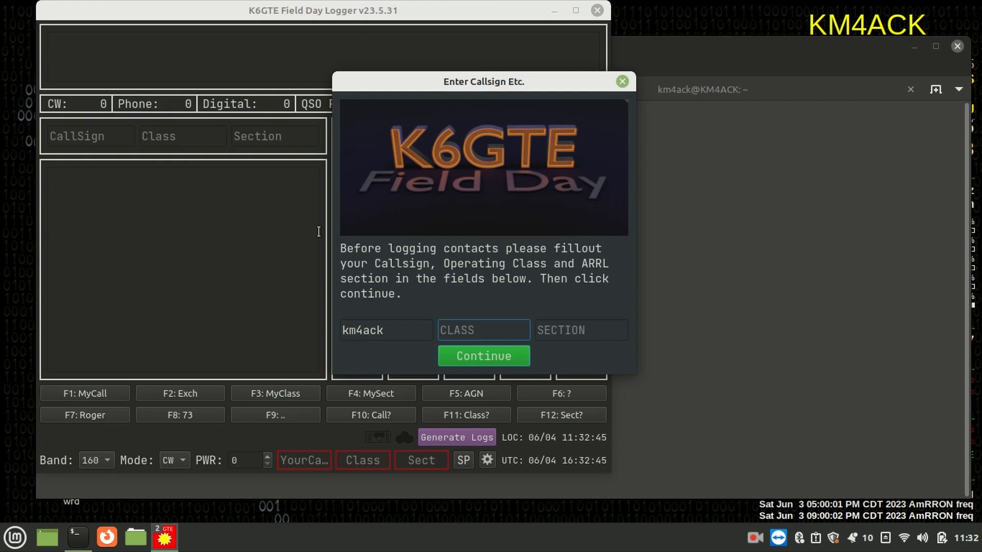
pyautogui.write('1')
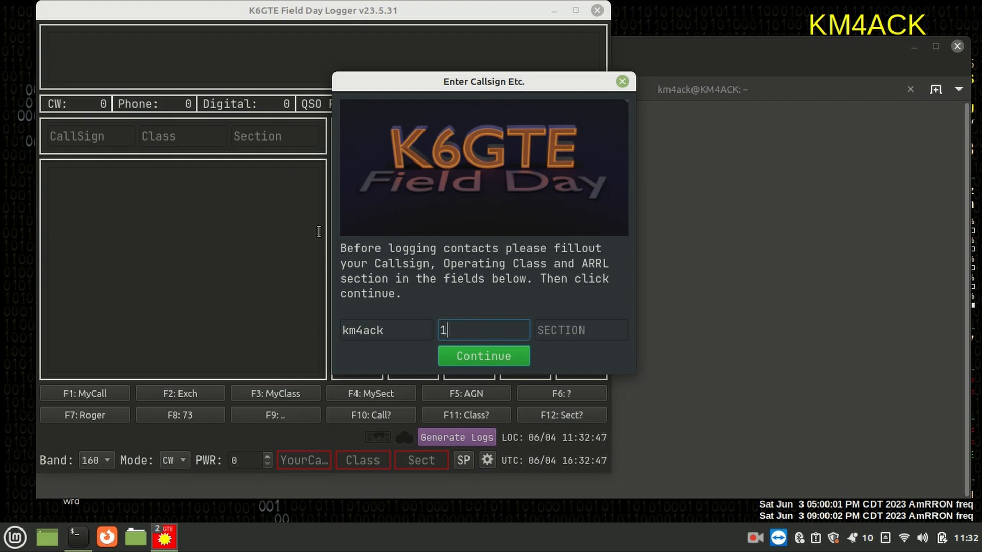
pyautogui.write('tn')
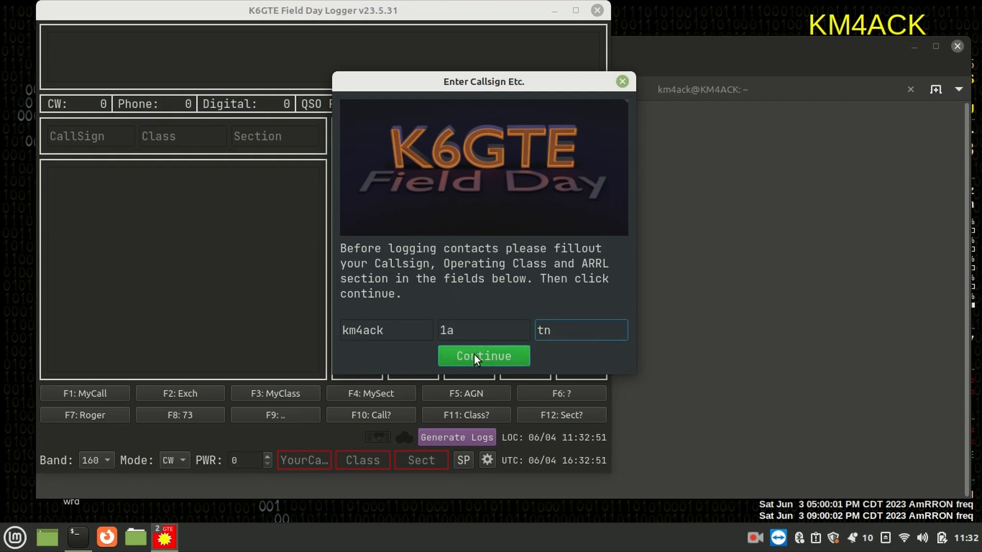
pyautogui.click(483, 356)
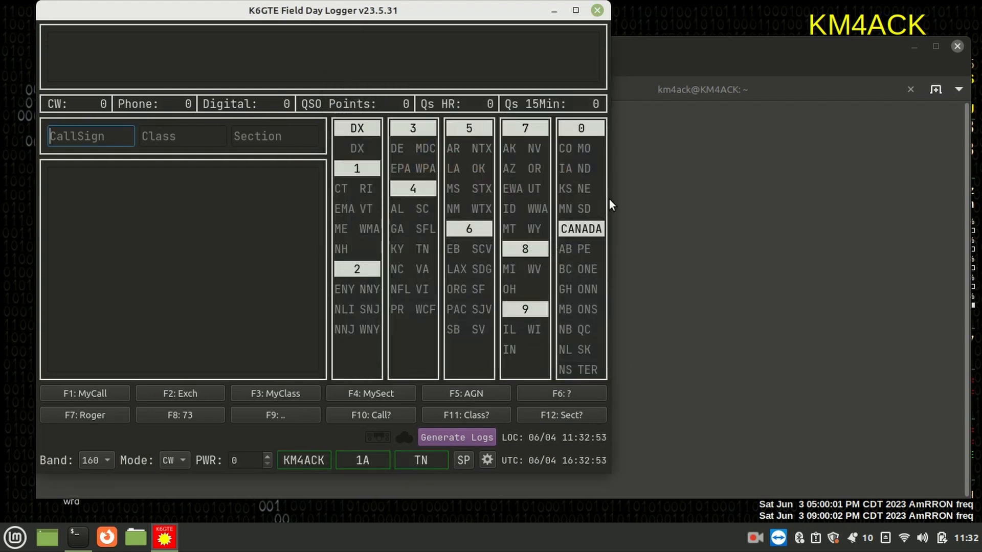
pyautogui.moveTo(648, 207)
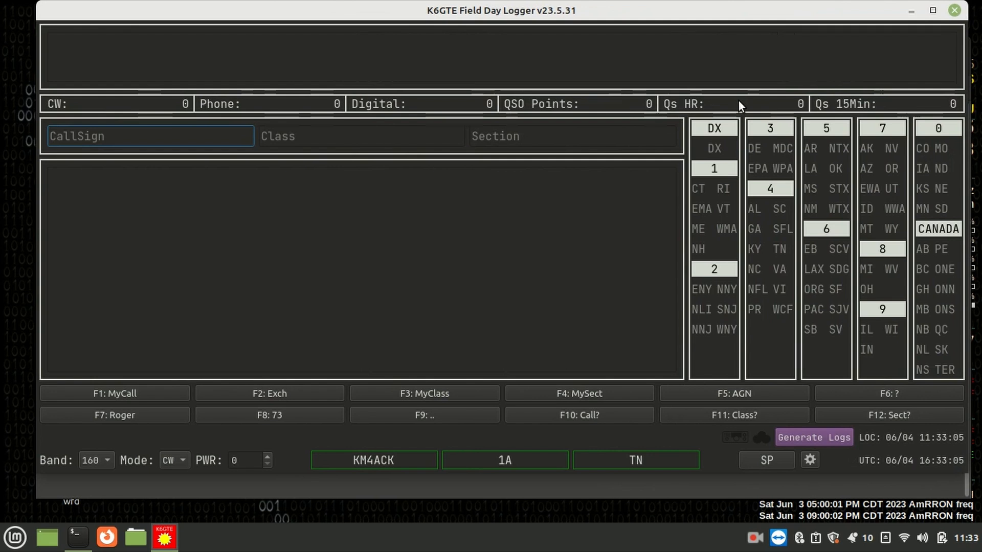
pyautogui.moveTo(201, 431)
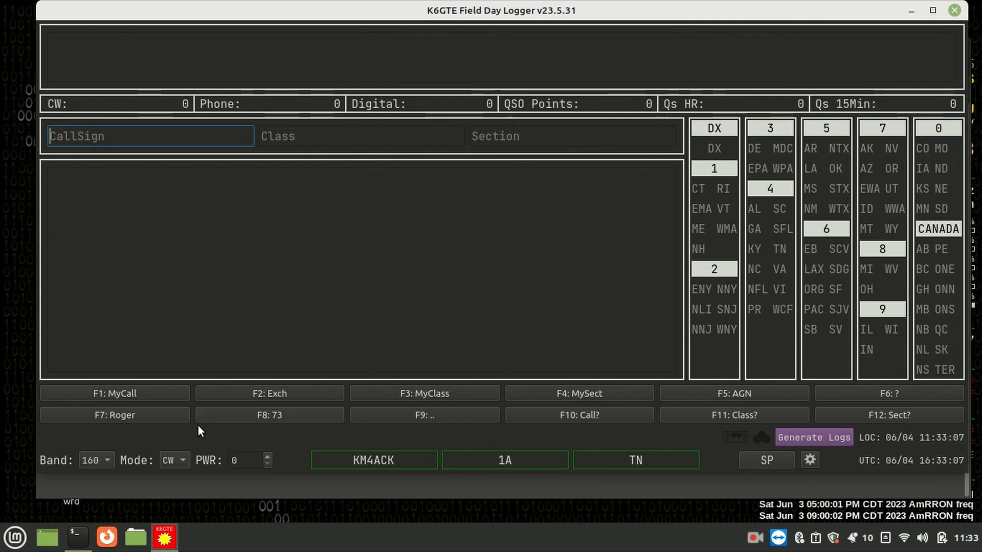
# Set band 40, digital (DI) mode and raise transmit power to 25 watts.
pyautogui.click(97, 461)
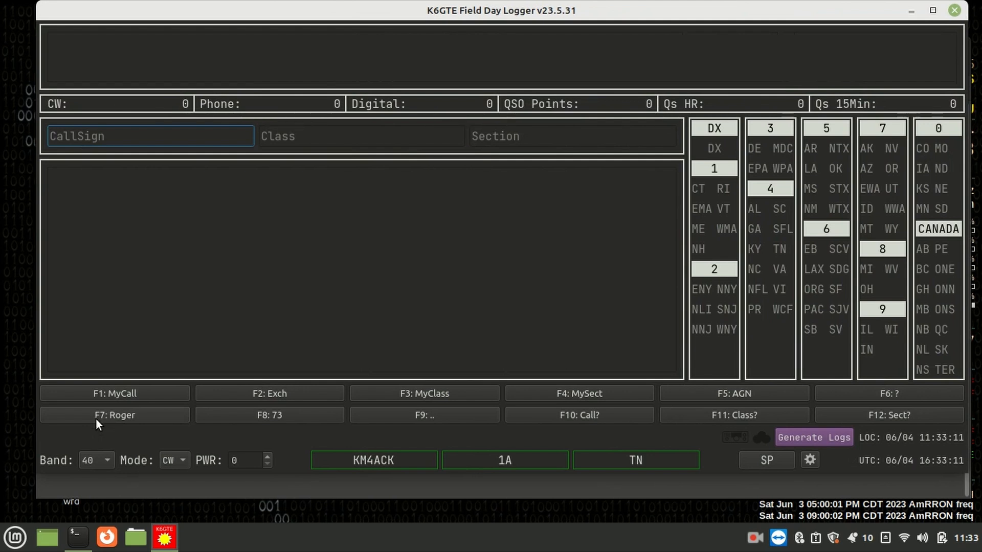
pyautogui.click(174, 461)
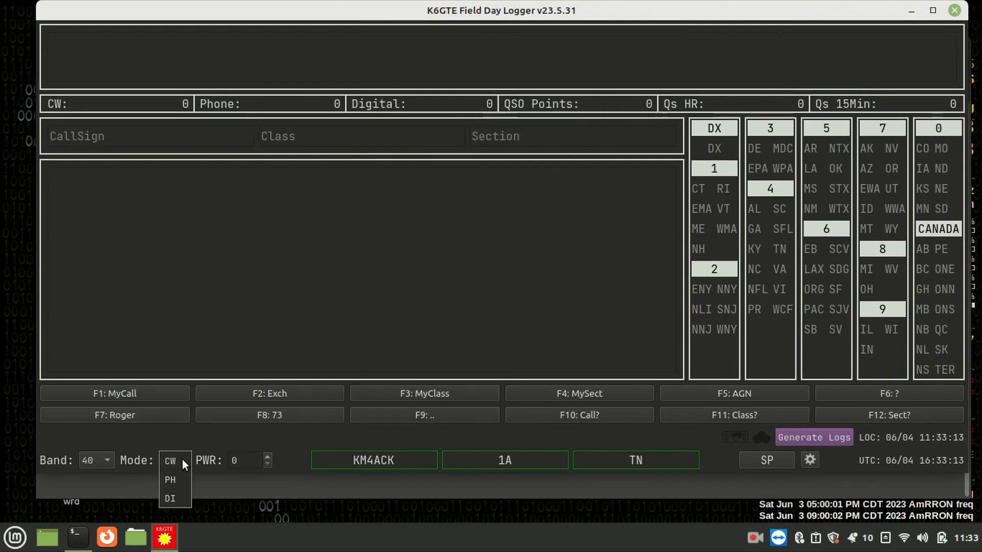
pyautogui.moveTo(182, 481)
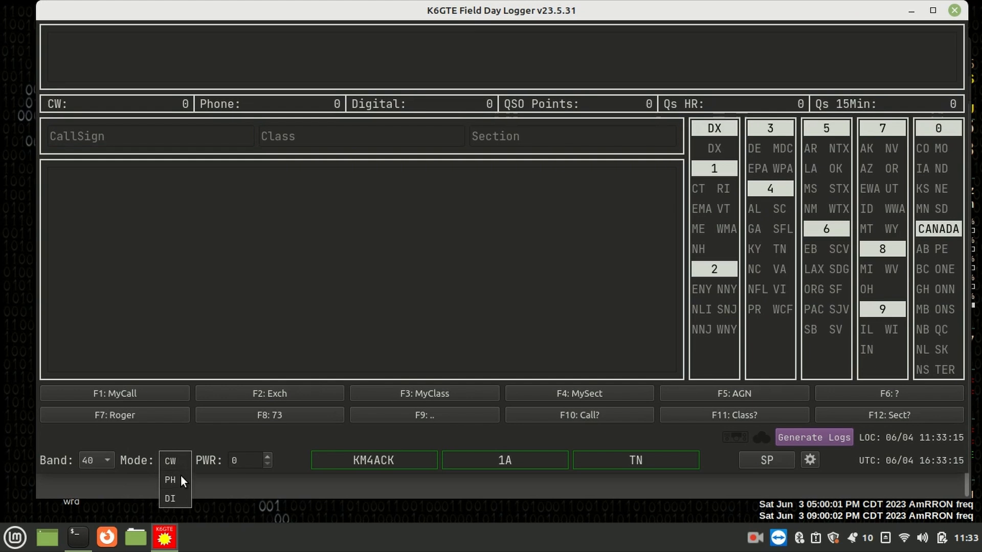
pyautogui.moveTo(174, 505)
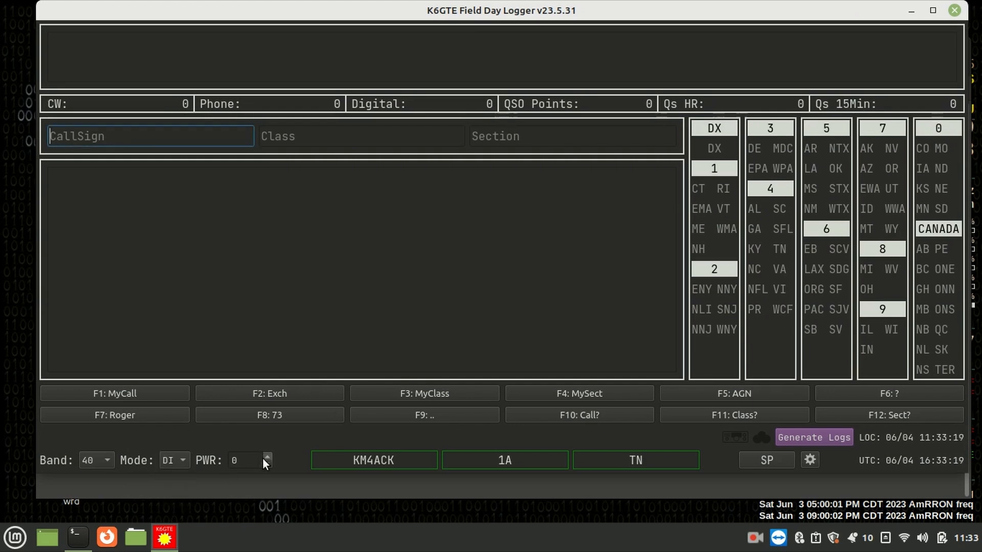
pyautogui.click(267, 456)
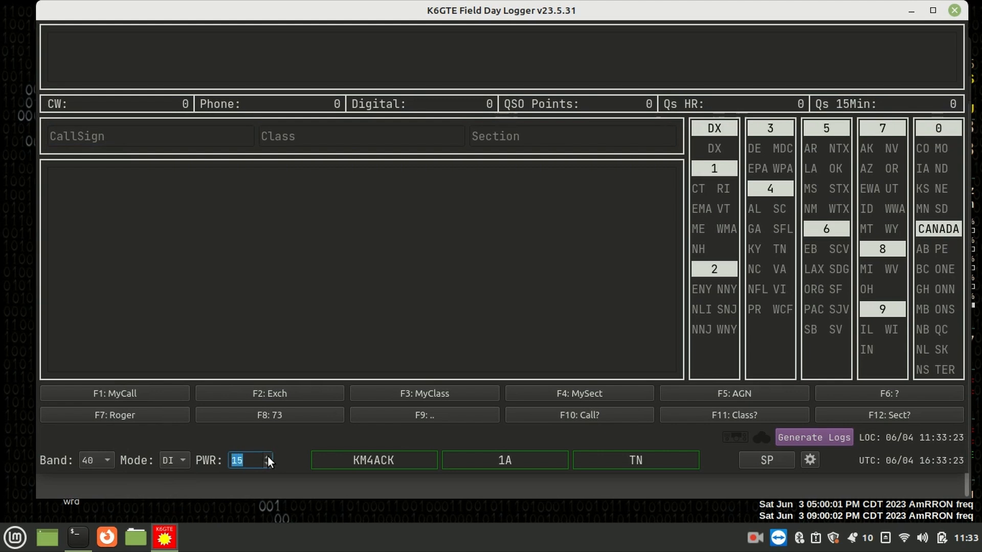
pyautogui.click(269, 457)
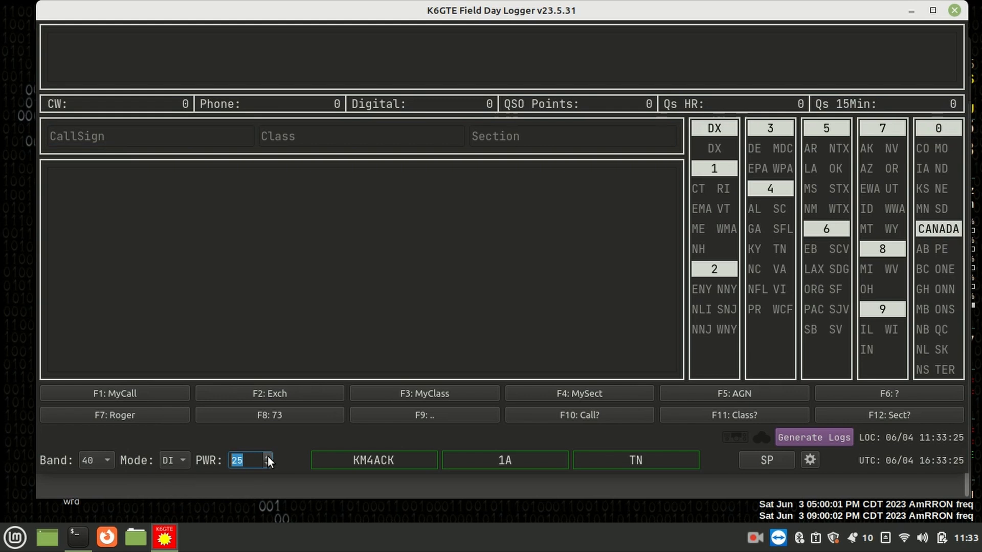
pyautogui.moveTo(378, 383)
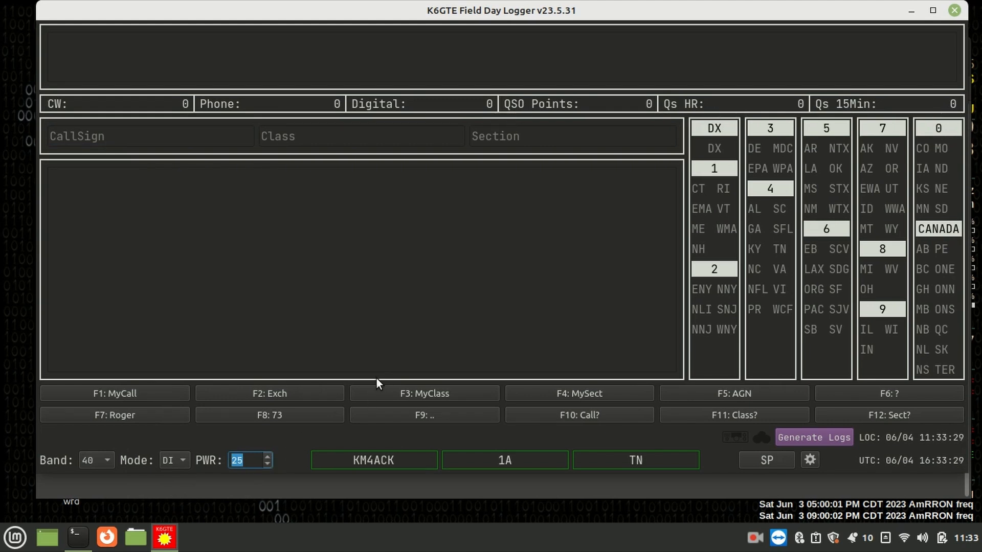
pyautogui.moveTo(395, 447)
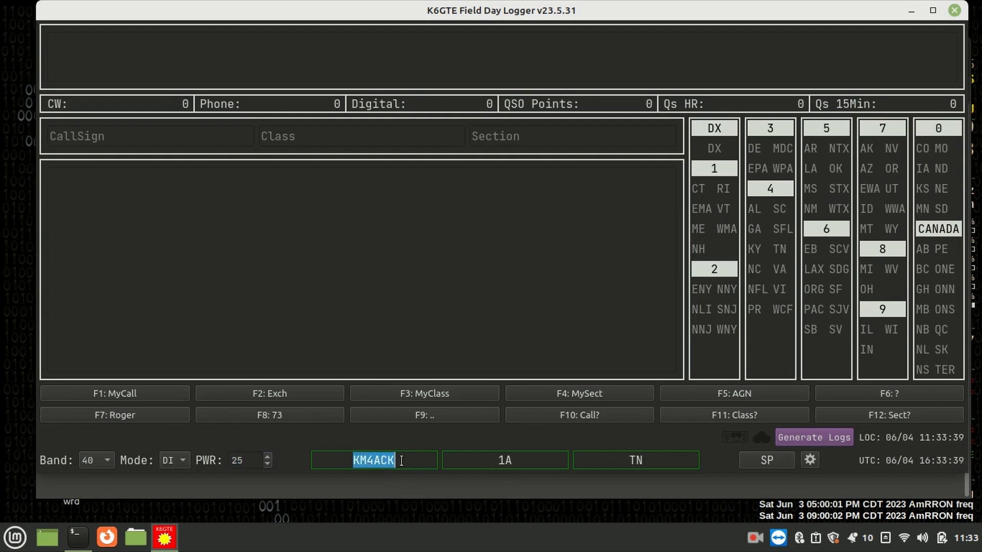
pyautogui.moveTo(374, 460)
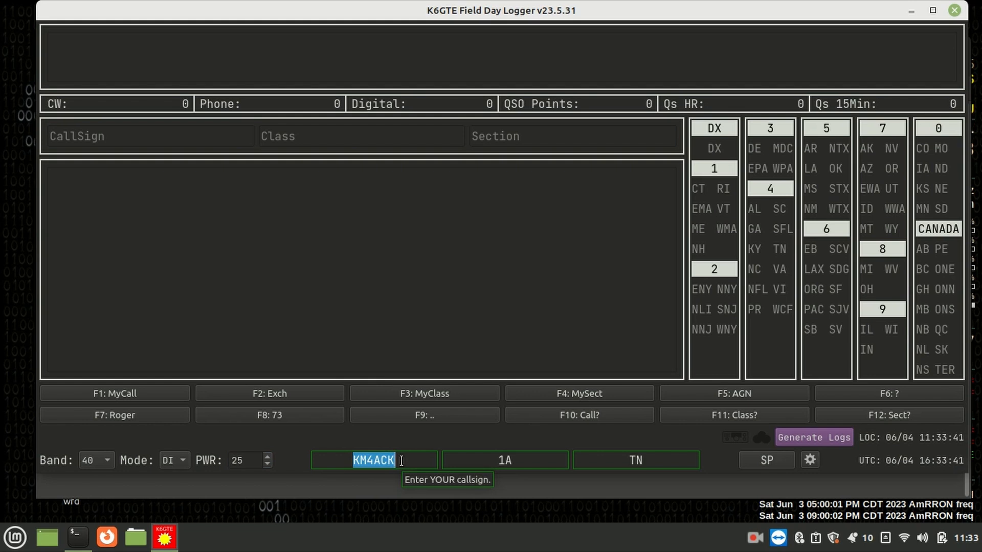
# Change the station callsign to K4FUN and class to 6A, keeping section TN.
pyautogui.write('K4FUN')
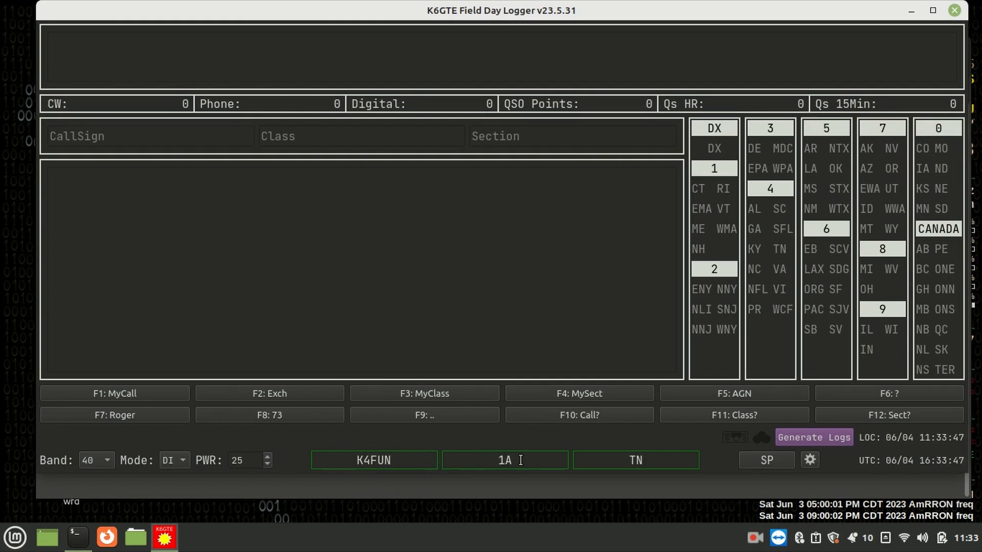
pyautogui.doubleClick(504, 461)
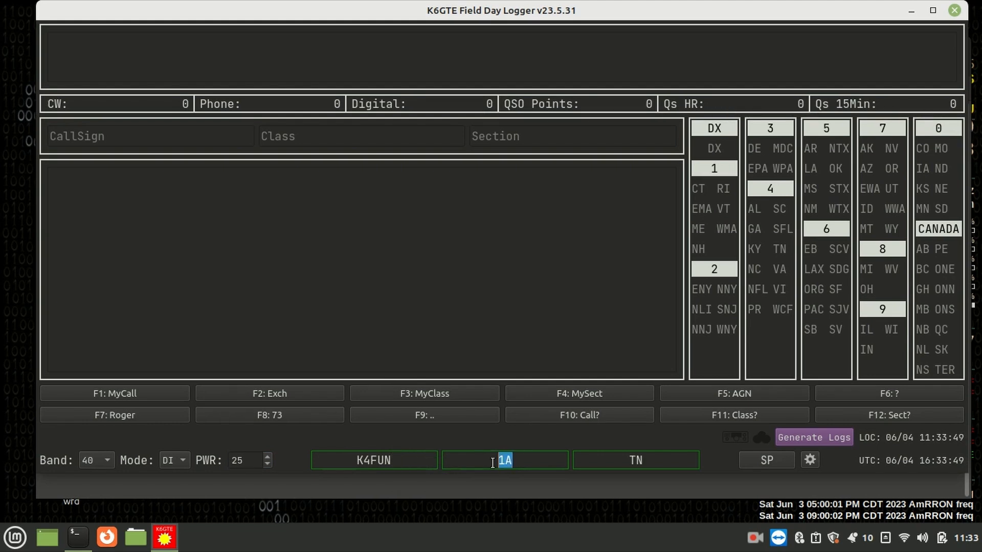
pyautogui.write('6A')
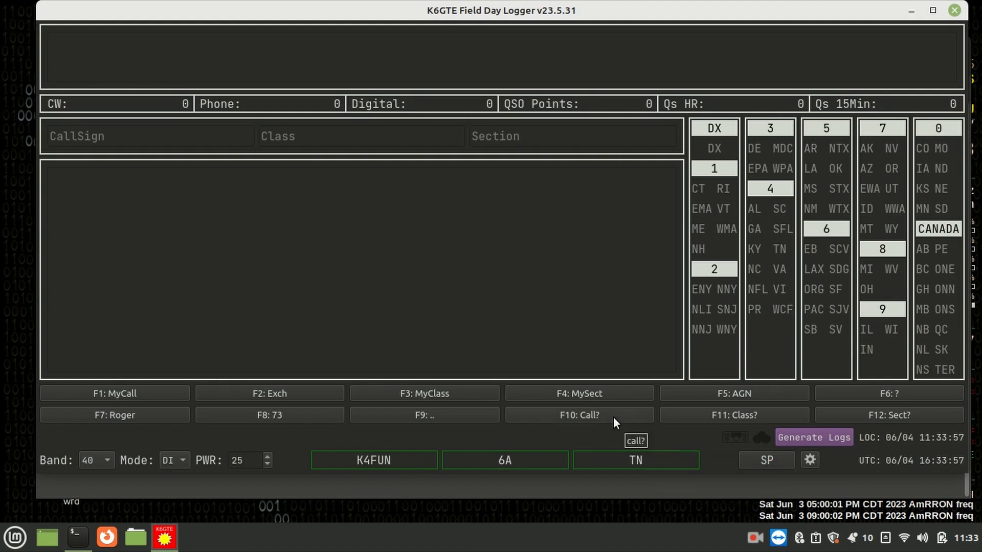
pyautogui.moveTo(617, 413)
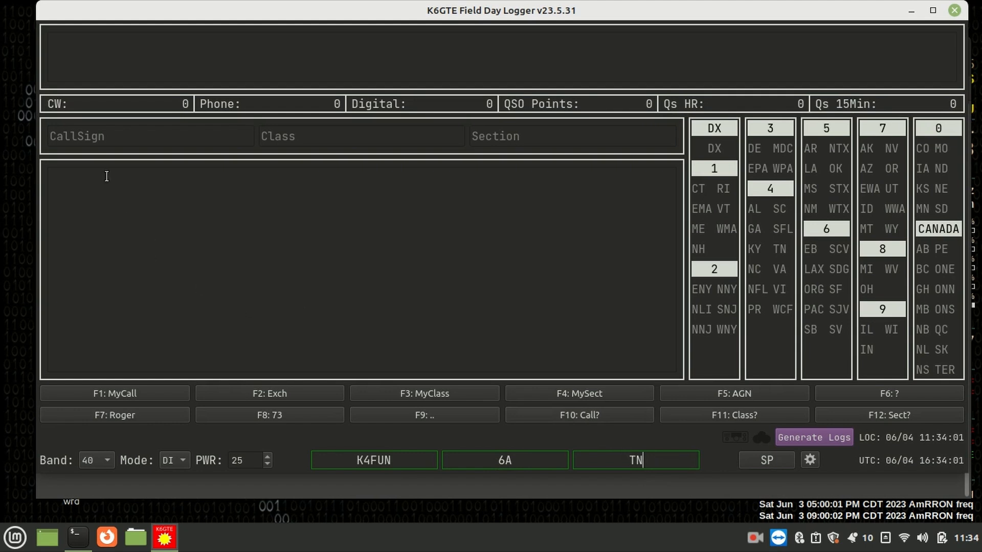
pyautogui.click(151, 136)
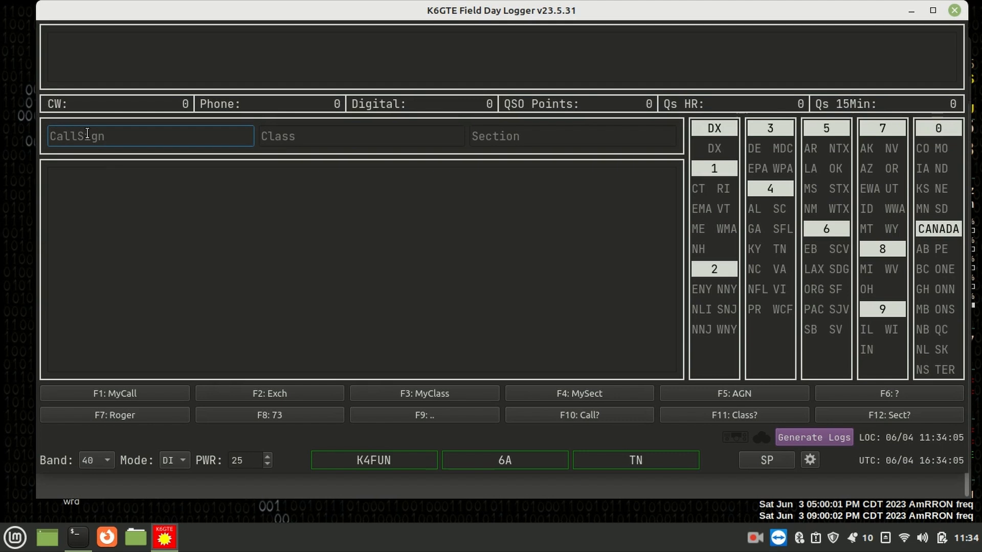
# Log contact W4RPW, class 1E, section TN as a digital QSO worth 4 points.
pyautogui.write('w')
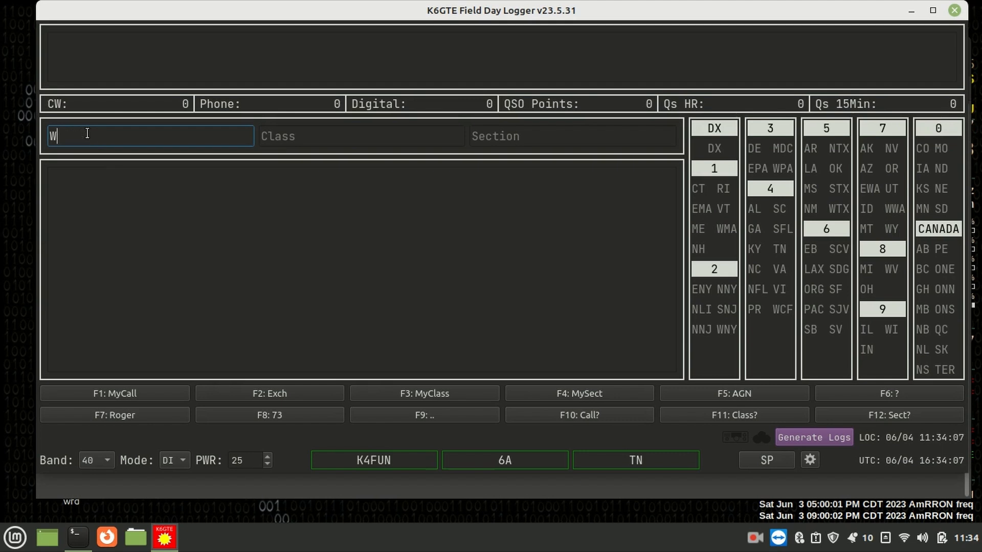
pyautogui.write('4RPW')
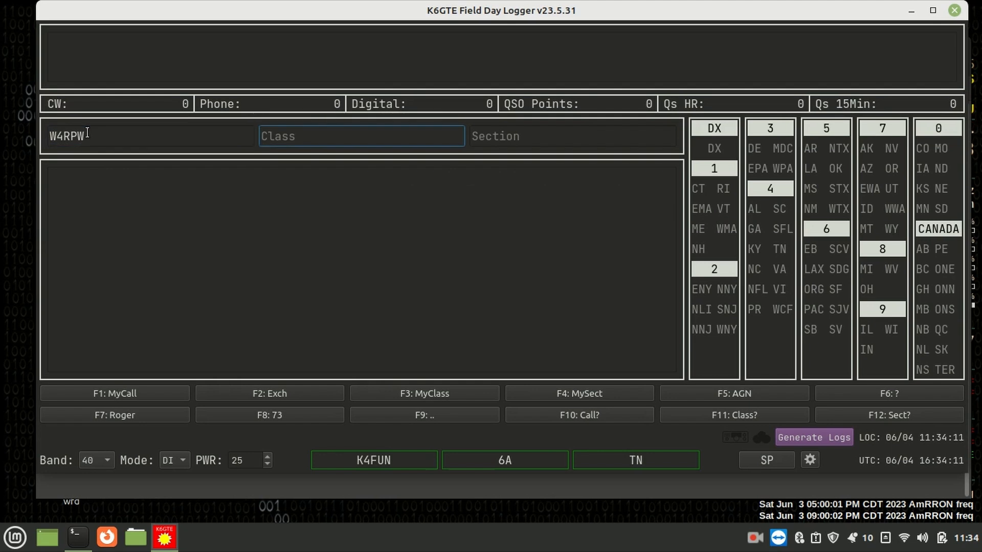
pyautogui.write('1E')
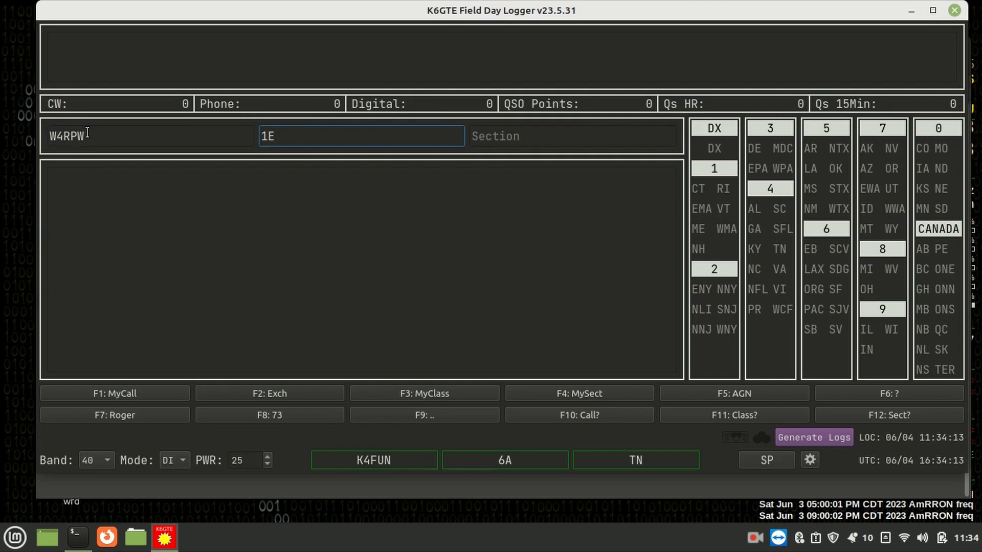
pyautogui.write('TN')
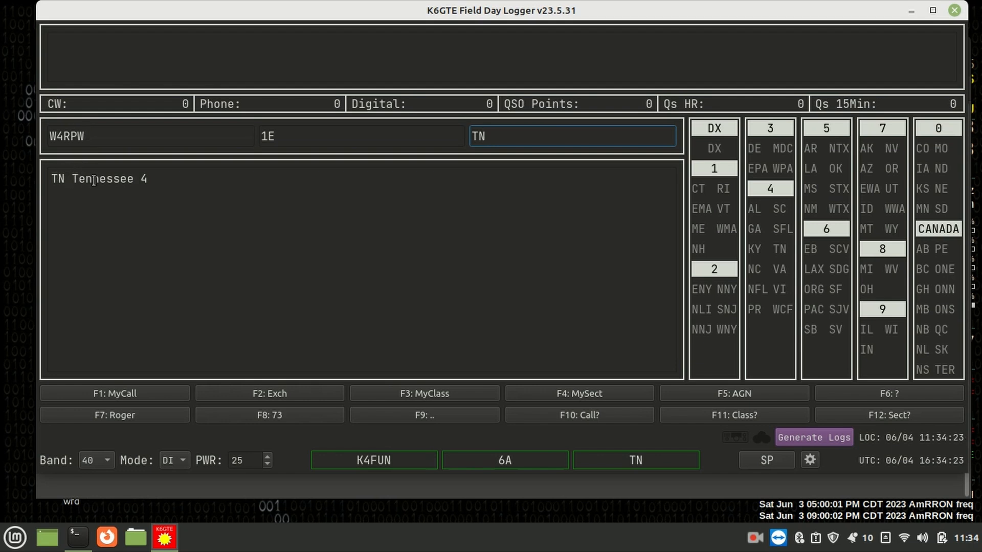
pyautogui.moveTo(235, 230)
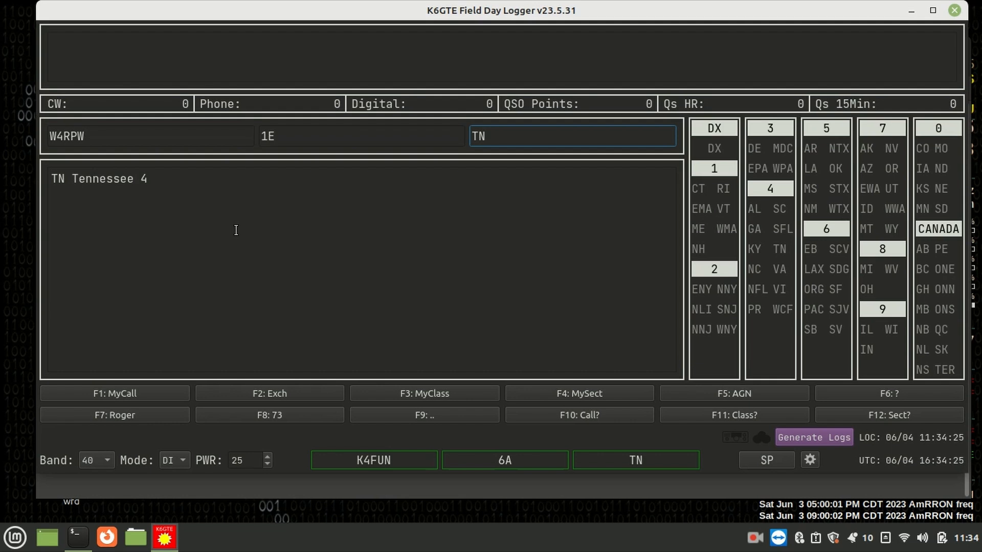
pyautogui.write('FL')
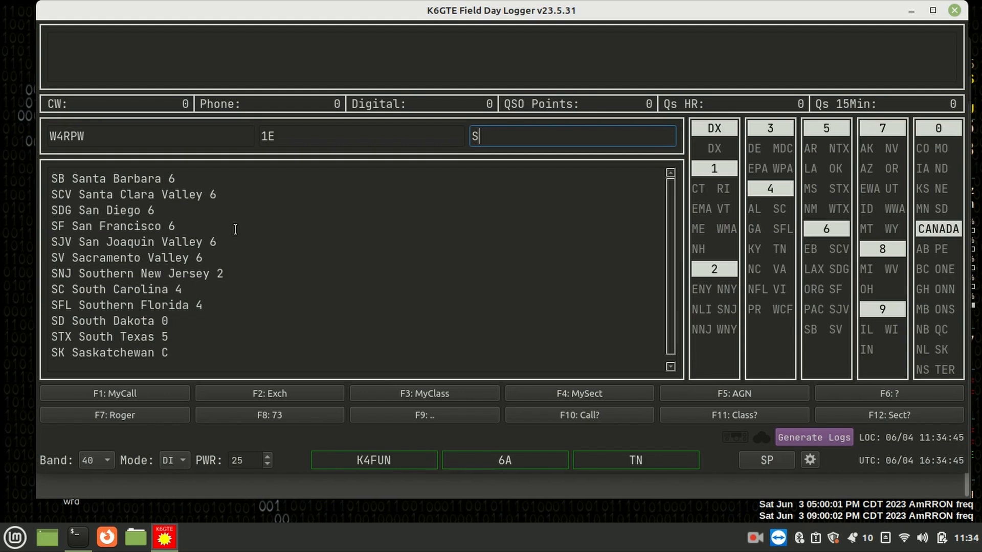
pyautogui.write('N')
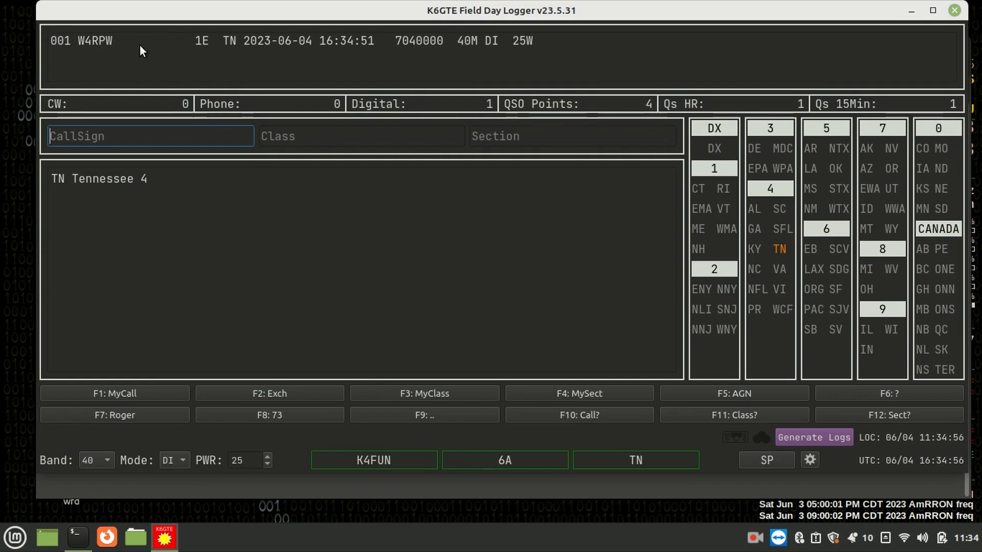
pyautogui.moveTo(237, 42)
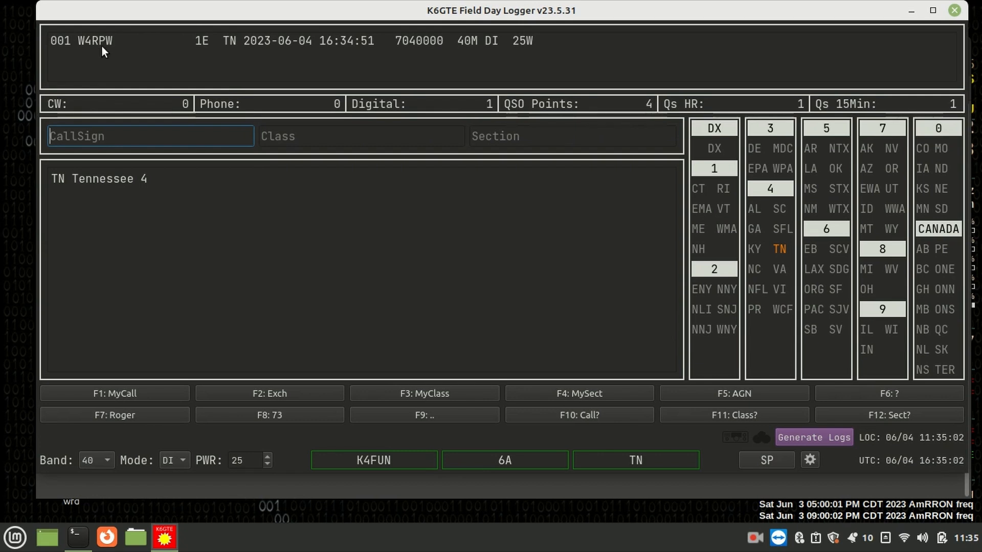
pyautogui.moveTo(199, 64)
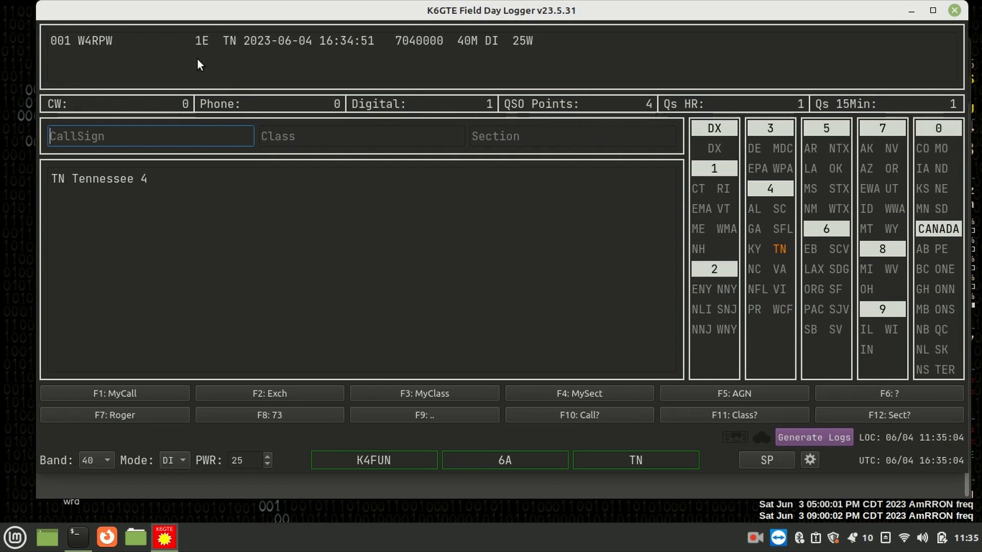
pyautogui.moveTo(274, 50)
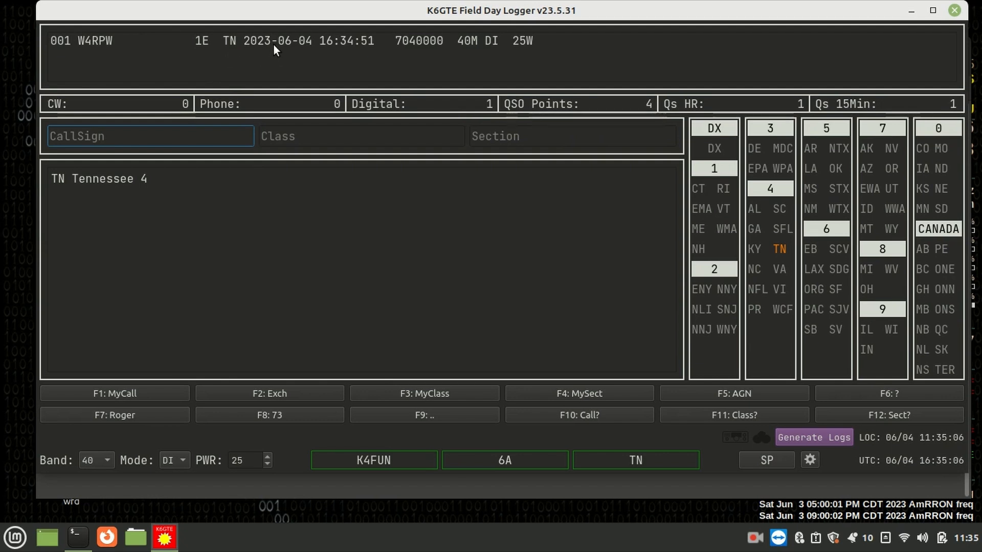
pyautogui.moveTo(410, 59)
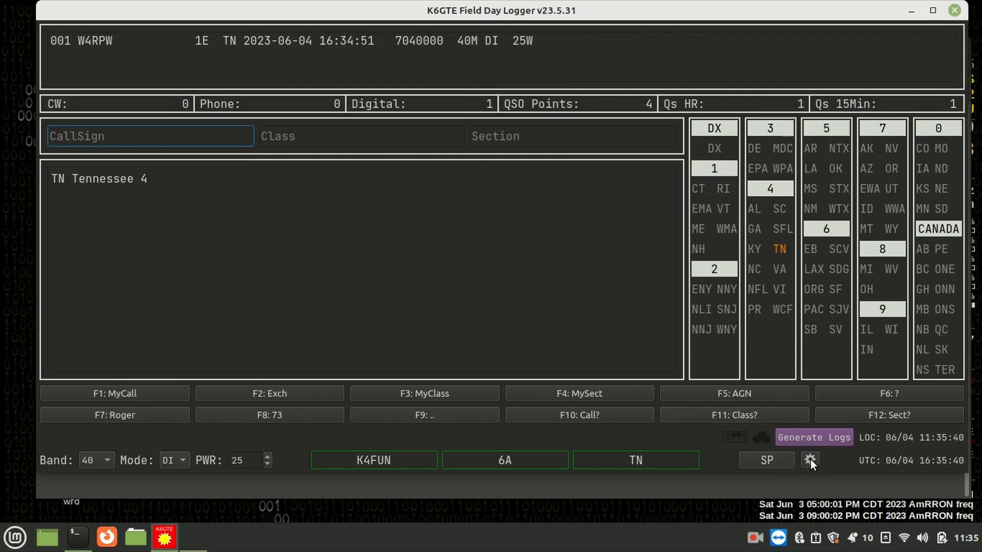
# In settings CAT, choose flrig rig control at localhost port 12345 and save.
pyautogui.click(810, 460)
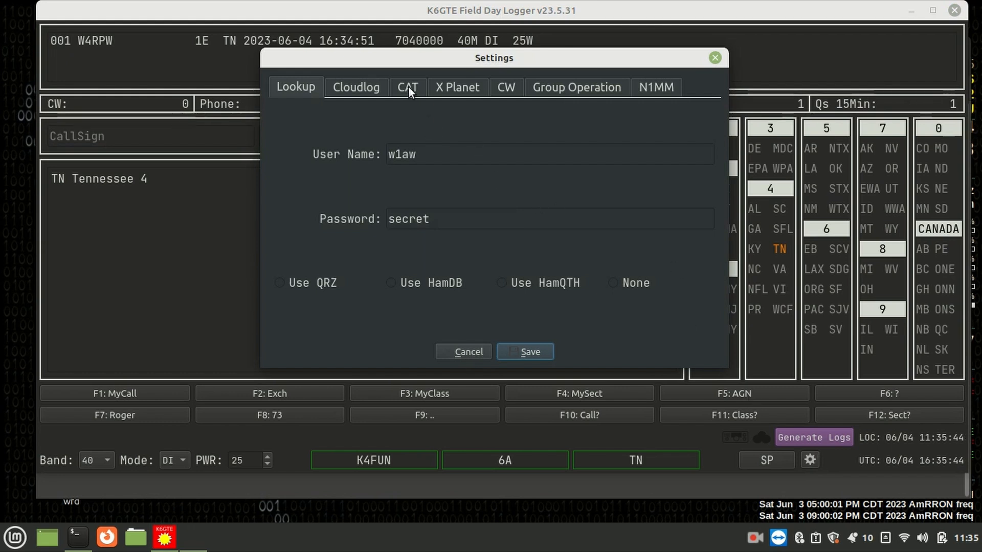
pyautogui.click(406, 87)
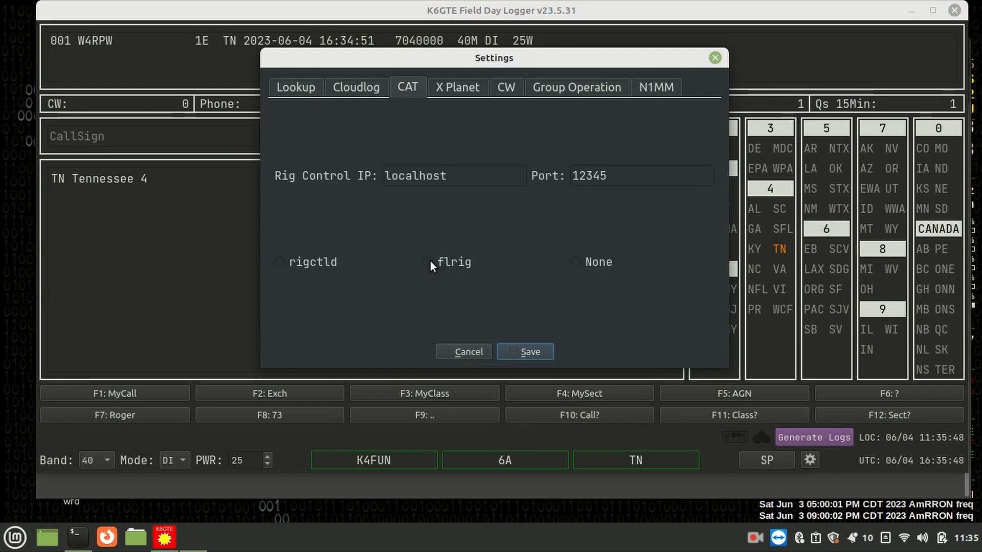
pyautogui.click(428, 262)
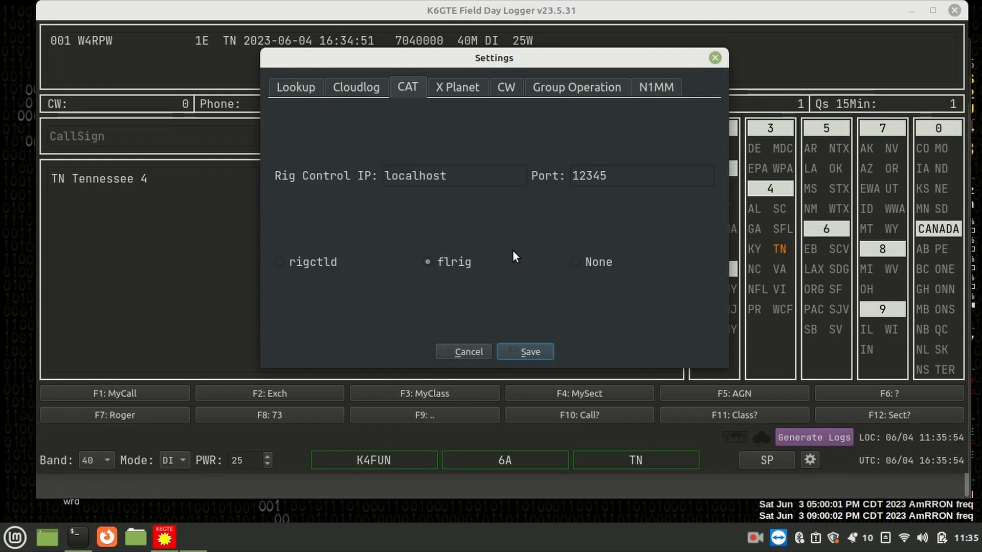
pyautogui.moveTo(521, 299)
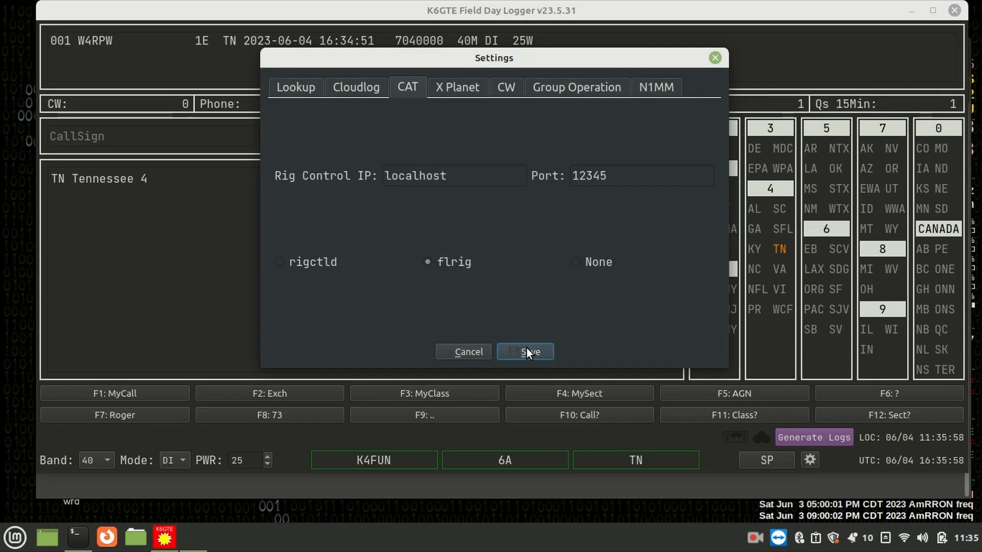
pyautogui.click(525, 351)
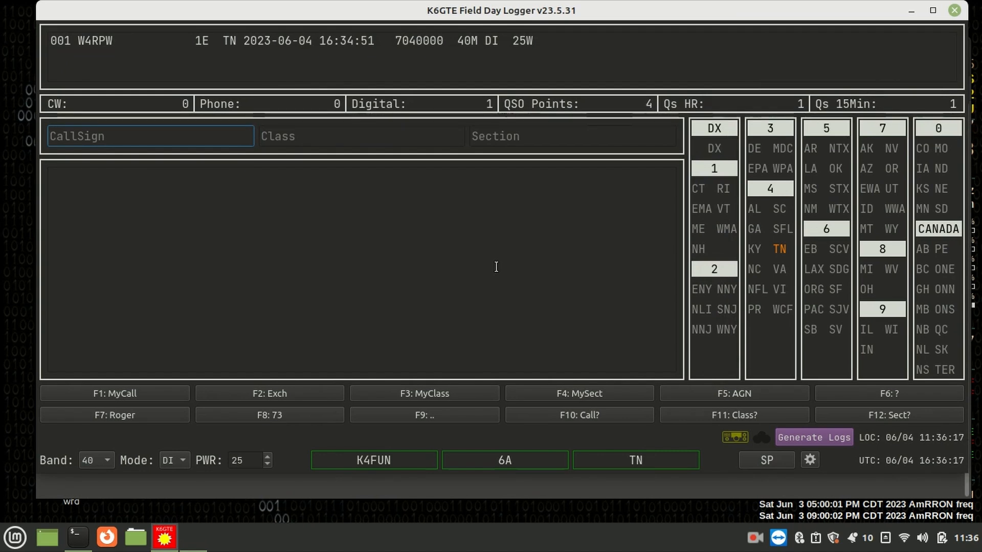
pyautogui.write('W0MET')
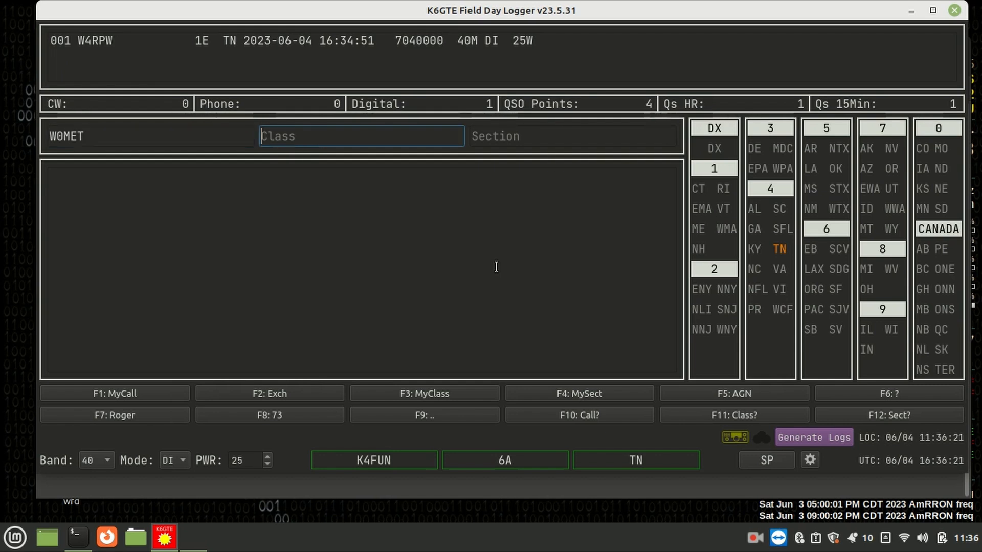
pyautogui.write('1E')
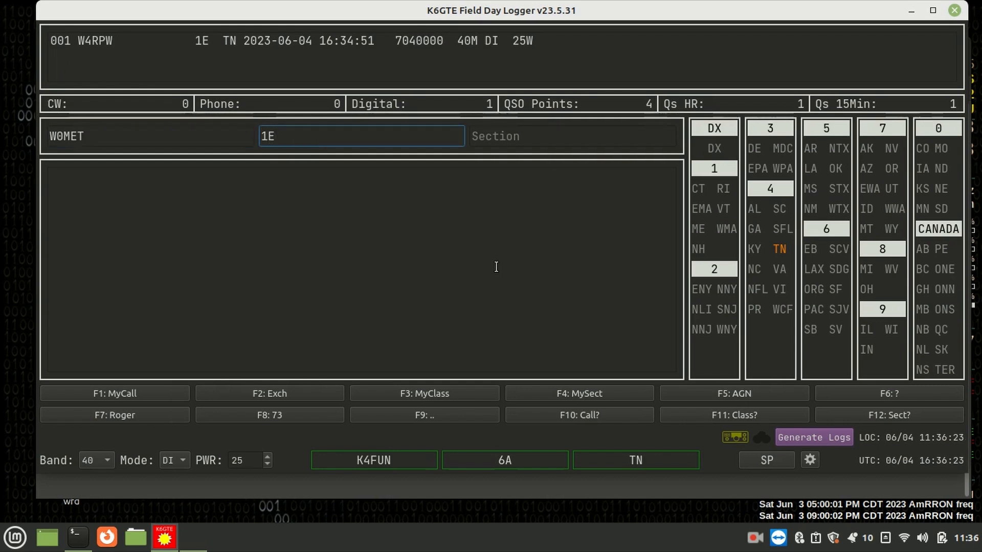
pyautogui.click(571, 136)
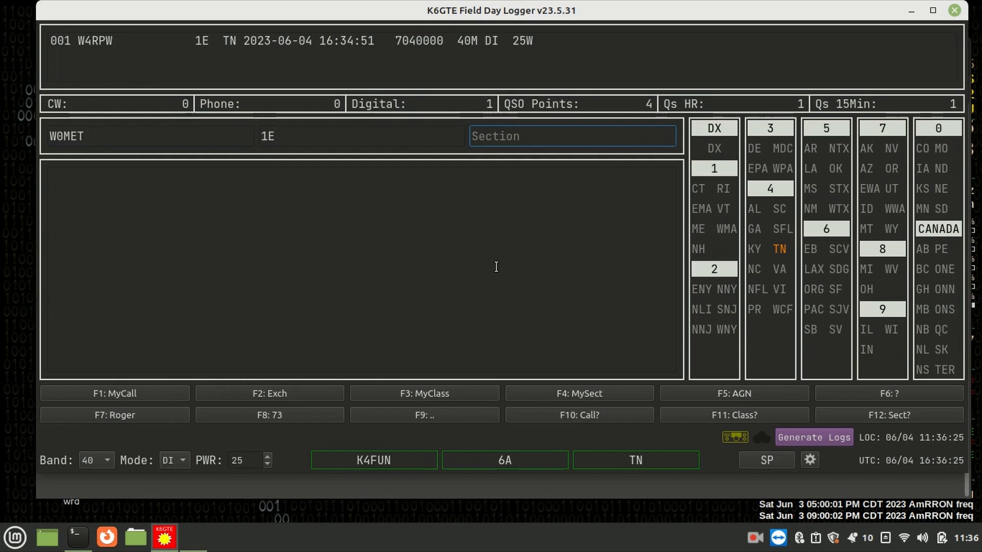
pyautogui.write('TN')
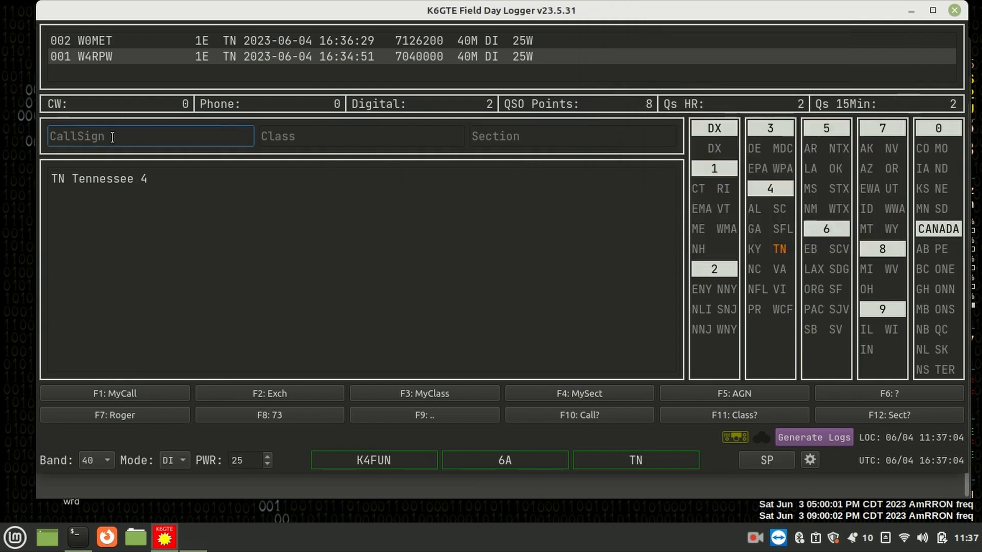
pyautogui.write('N4AMH')
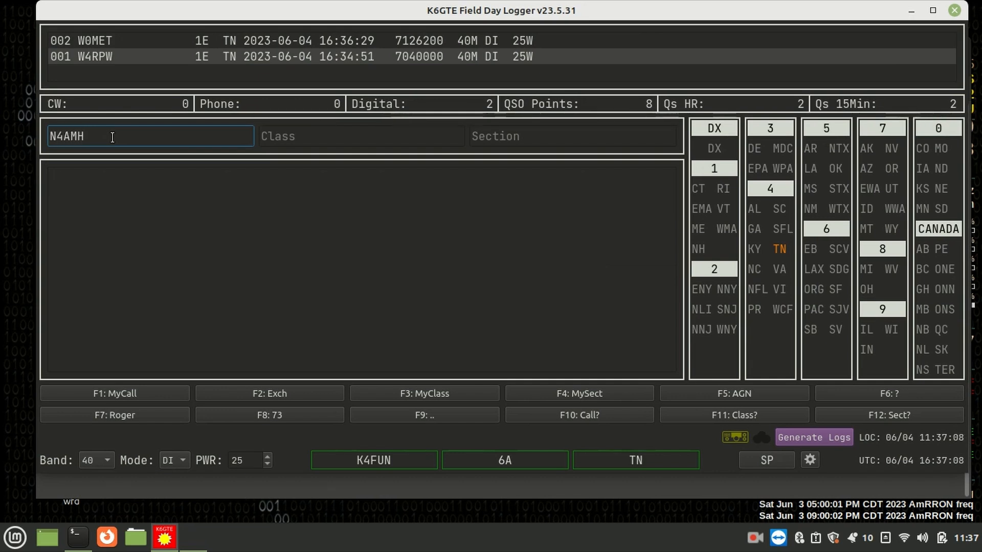
pyautogui.write('1')
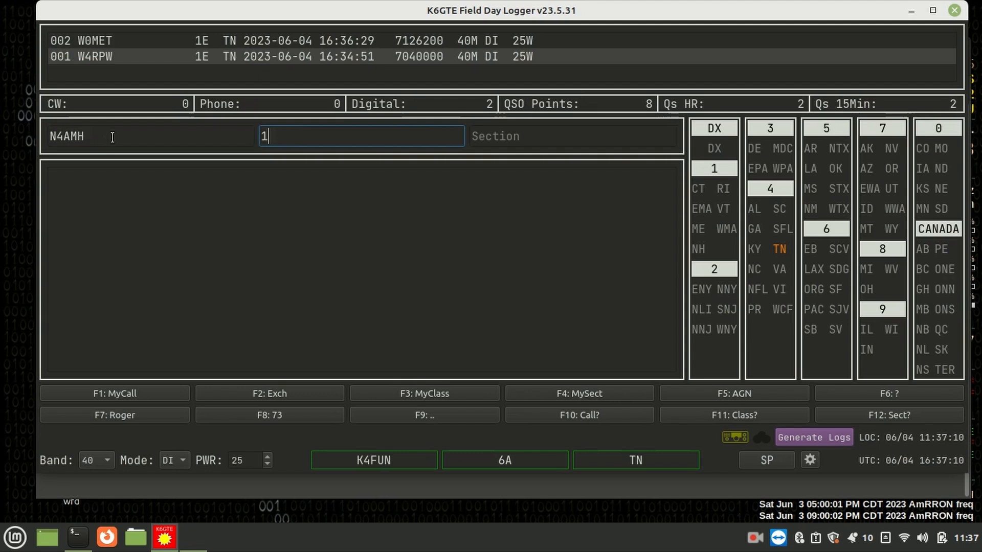
pyautogui.write('AL')
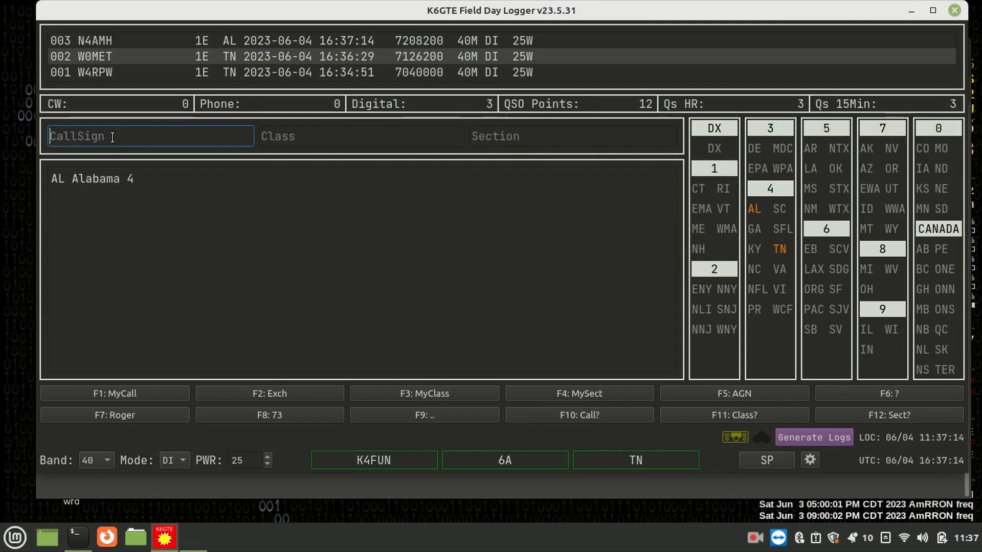
pyautogui.moveTo(410, 25)
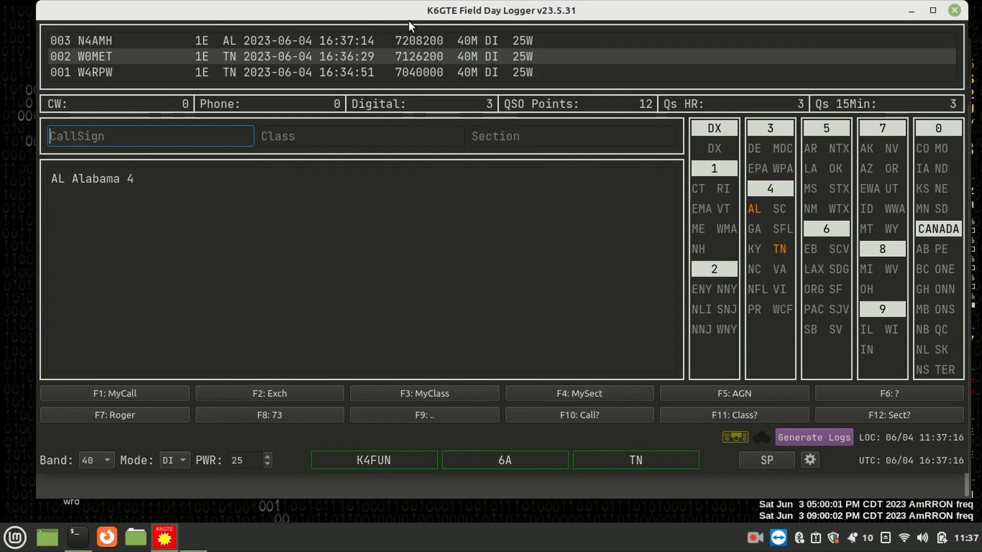
pyautogui.moveTo(421, 45)
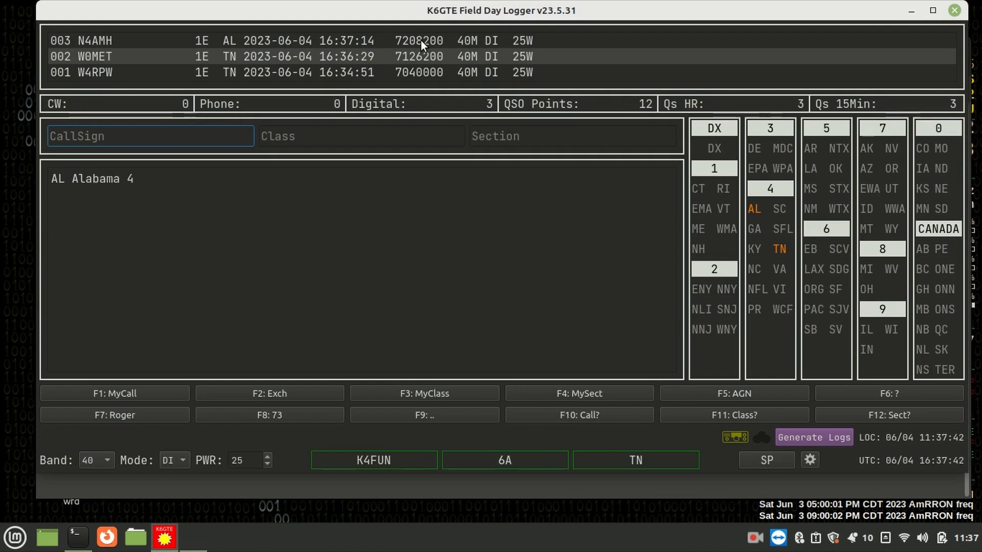
pyautogui.moveTo(507, 286)
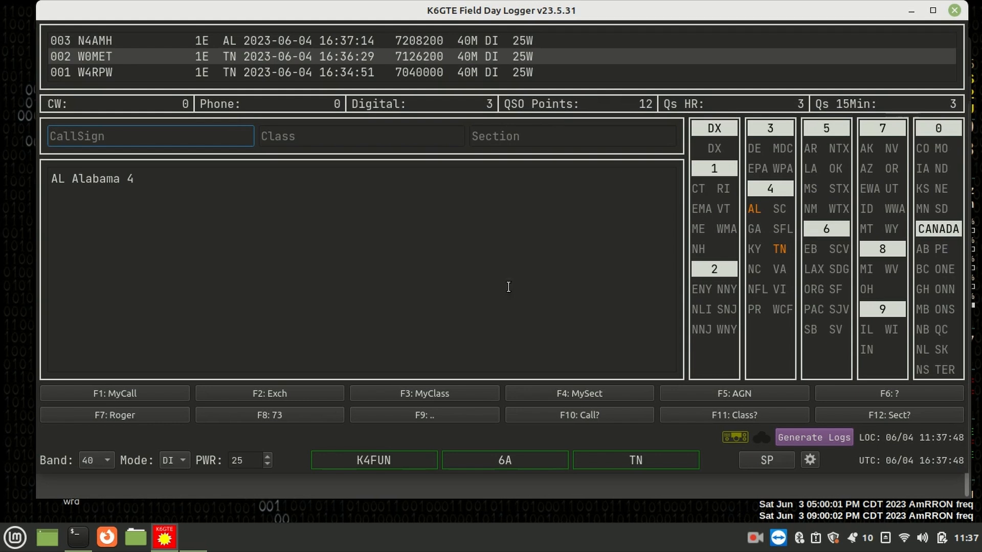
pyautogui.click(809, 459)
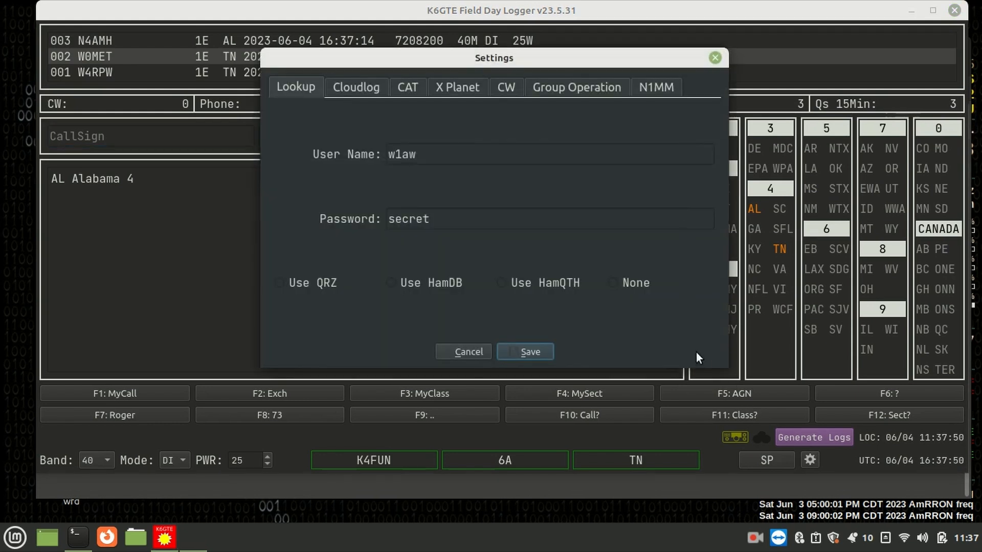
pyautogui.moveTo(576, 118)
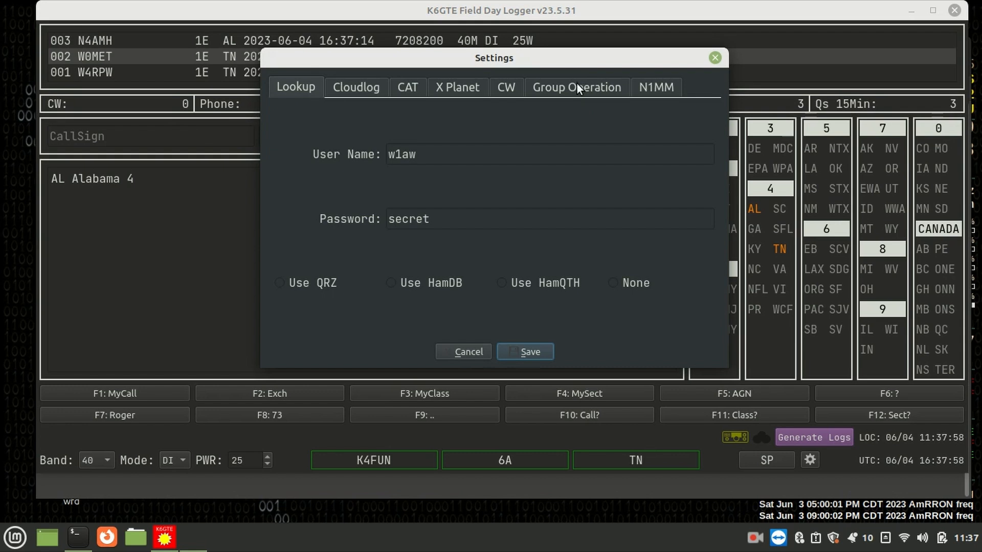
pyautogui.click(576, 87)
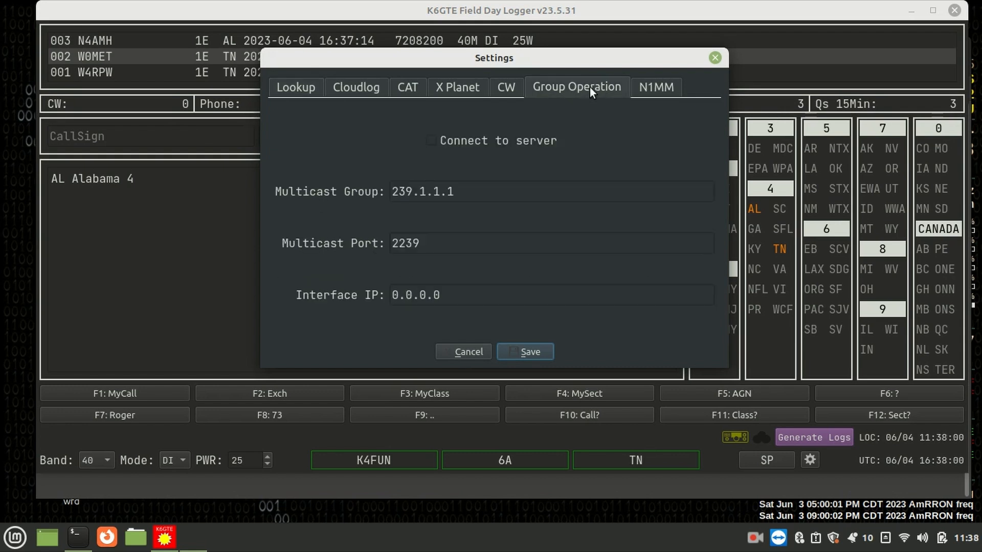
pyautogui.moveTo(557, 145)
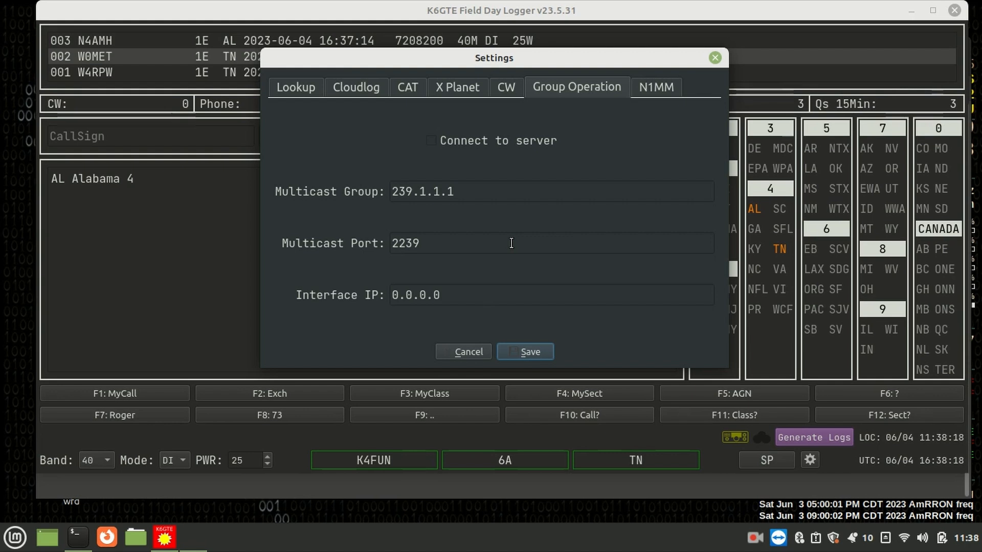
pyautogui.moveTo(479, 312)
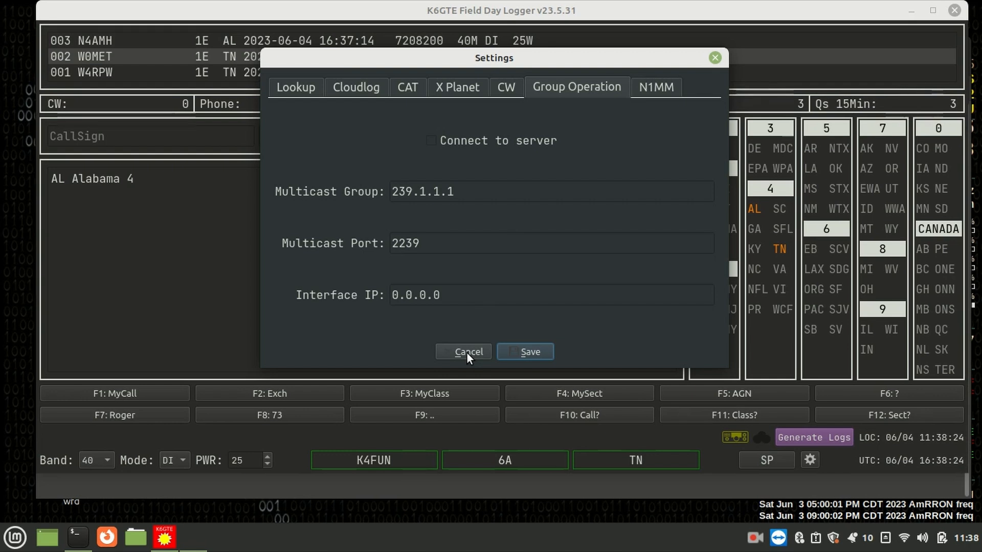
pyautogui.click(464, 351)
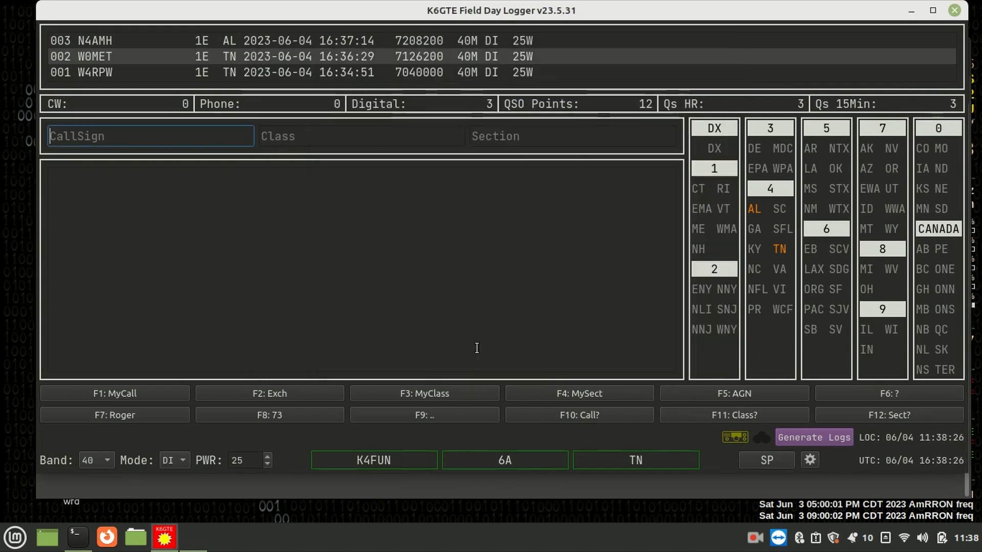
pyautogui.moveTo(813, 437)
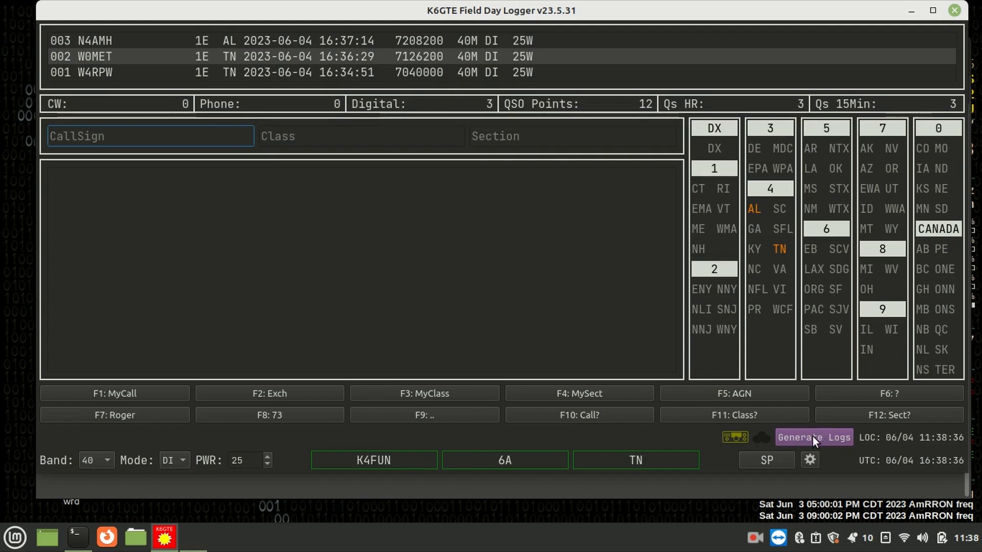
# Generate the Cabrillo log K4FUN.log and ADIF log FieldDay.adi for the three contacts.
pyautogui.click(814, 437)
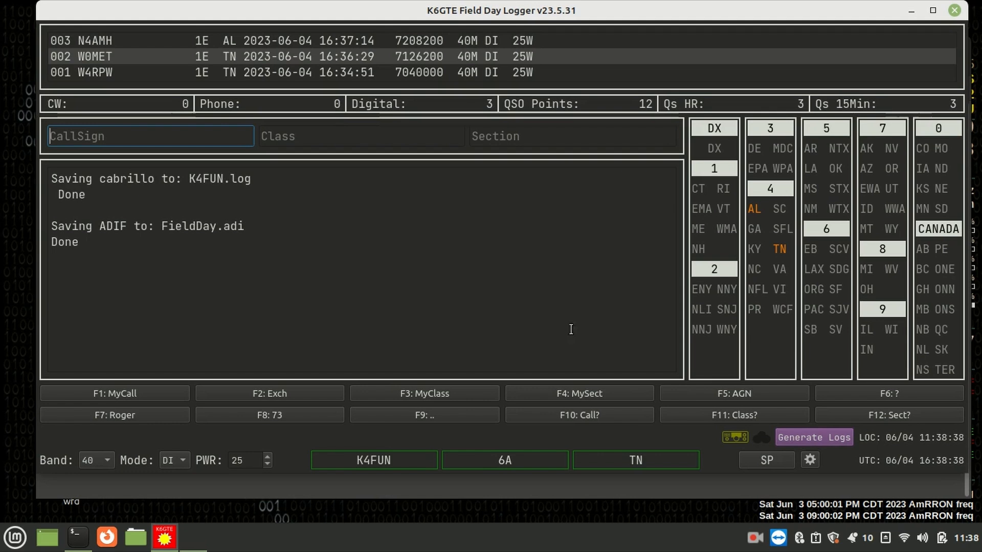
pyautogui.moveTo(543, 313)
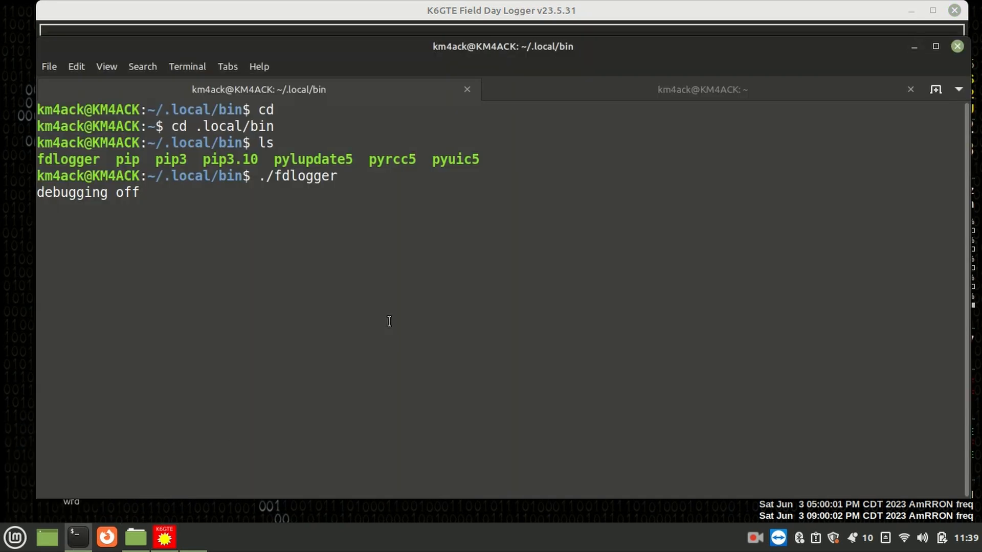
# Start a new terminal session in .local/bin and list its files, showing K4FUN.log and FieldDay.adi.
pyautogui.press('Return')
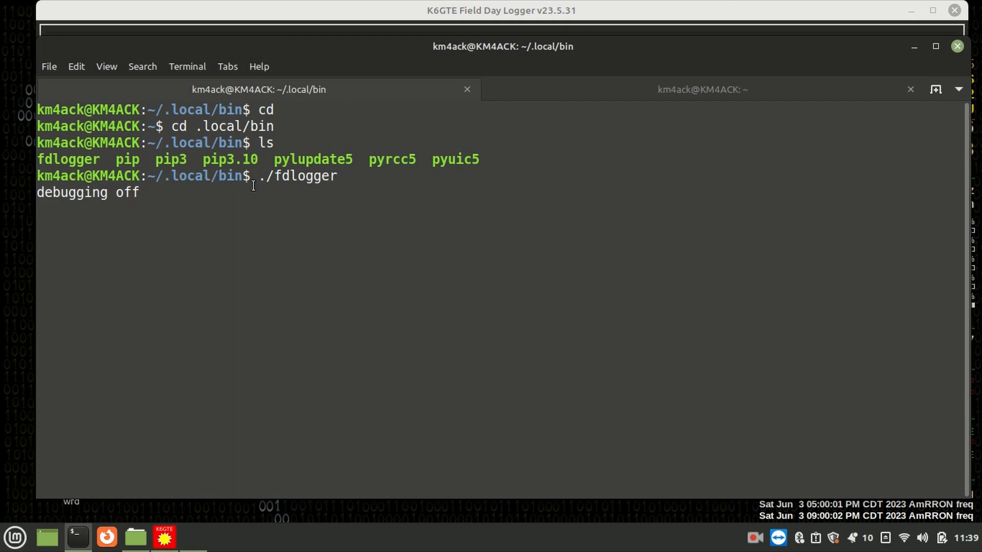
pyautogui.moveTo(305, 242)
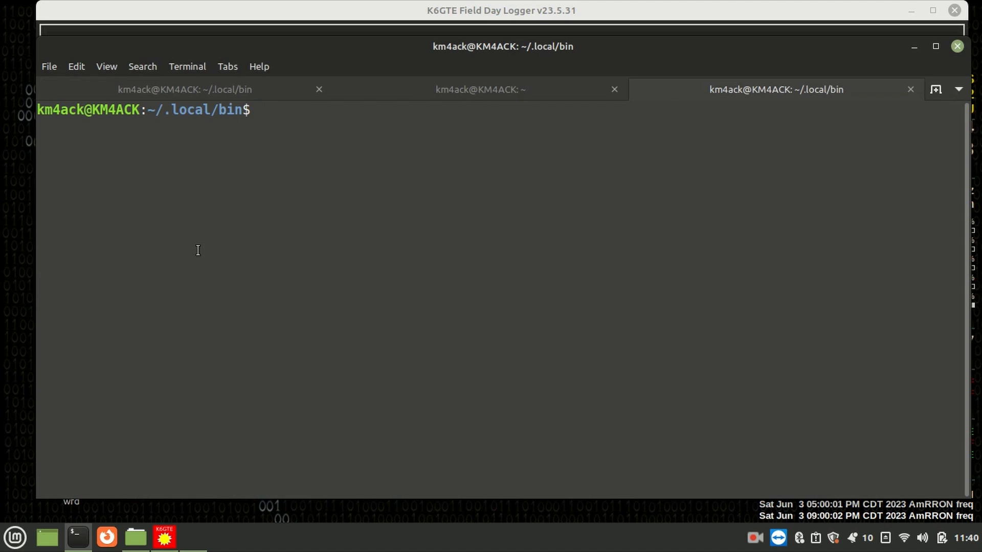
pyautogui.write('ls')
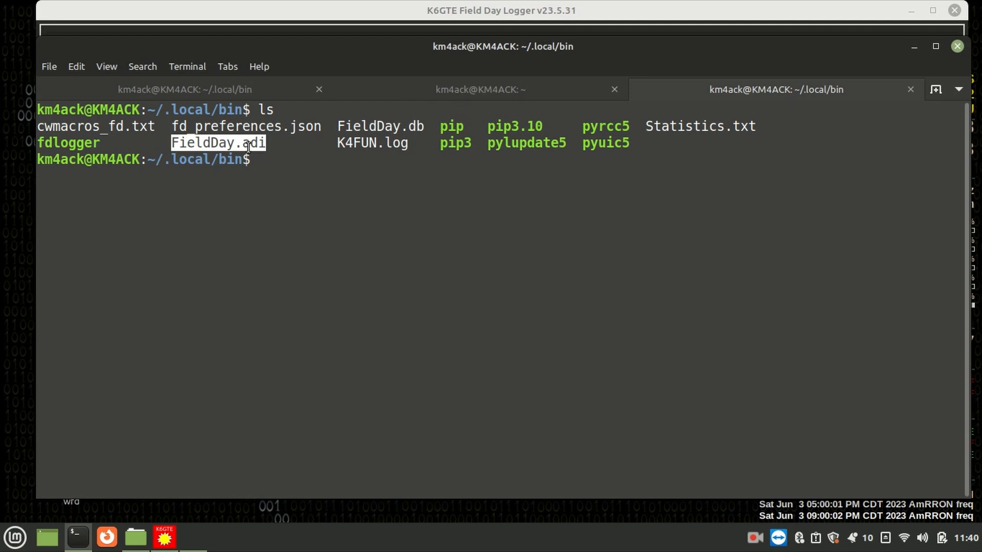
pyautogui.moveTo(340, 142)
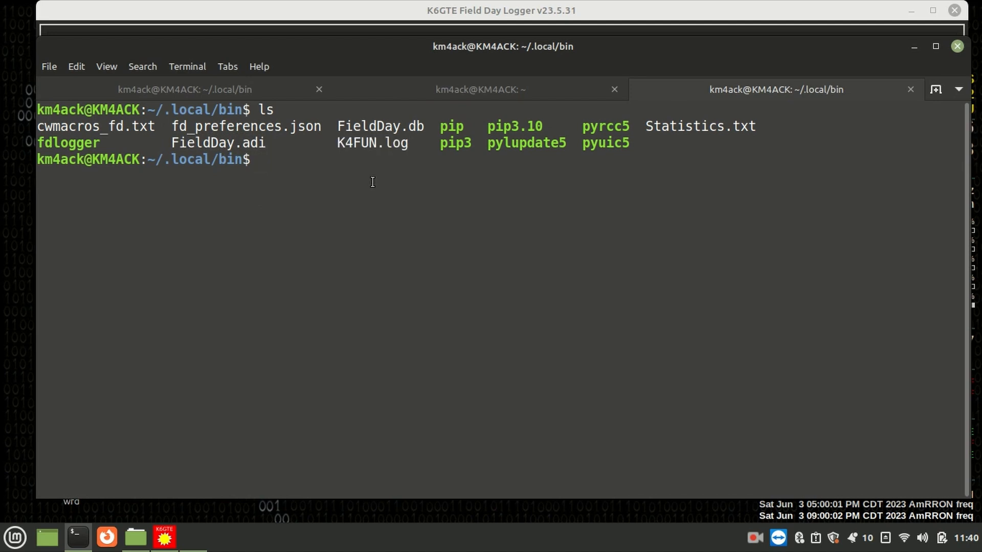
# Print K4FUN.log with cat, showing the Cabrillo header, claimed score 12 and three QSOs.
pyautogui.write('cat')
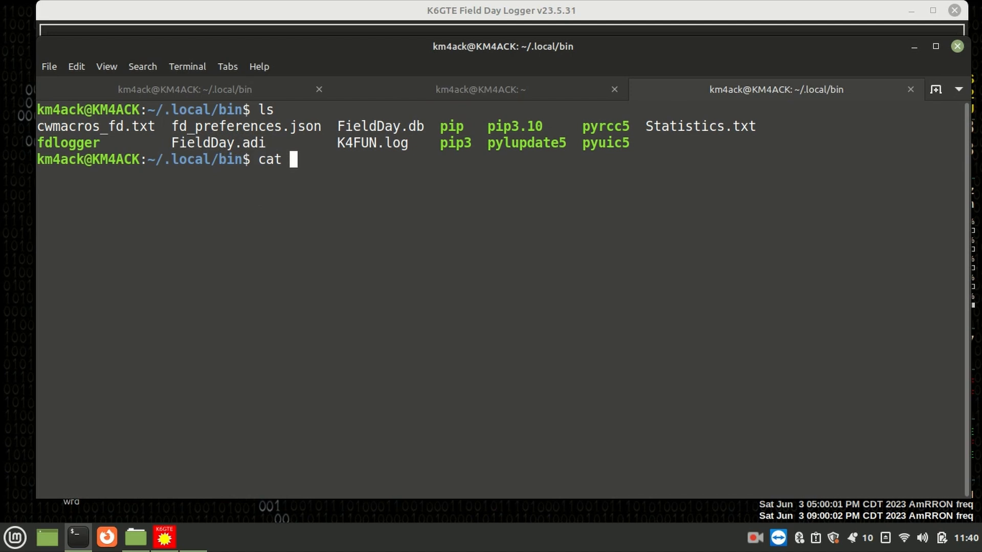
pyautogui.write('K4FUN.log')
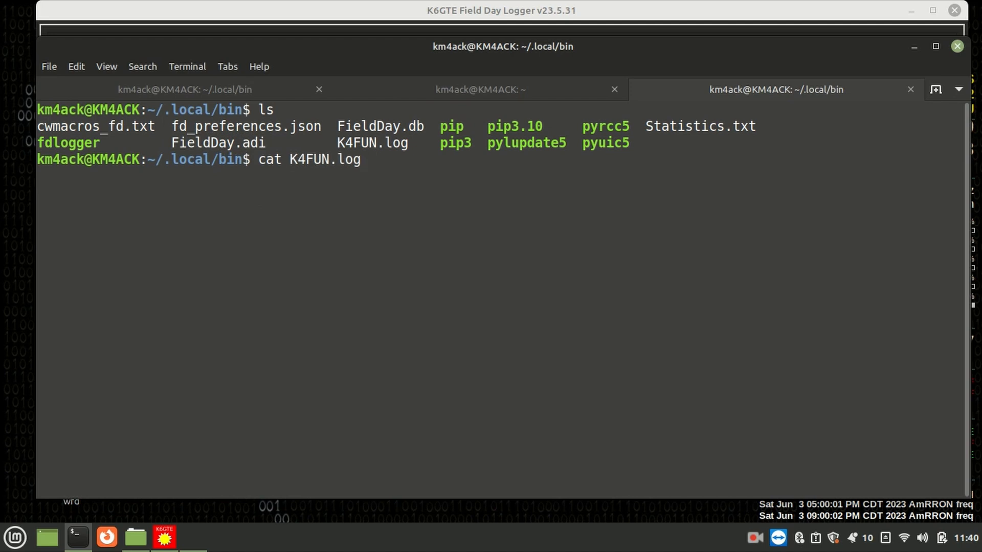
pyautogui.press('Return')
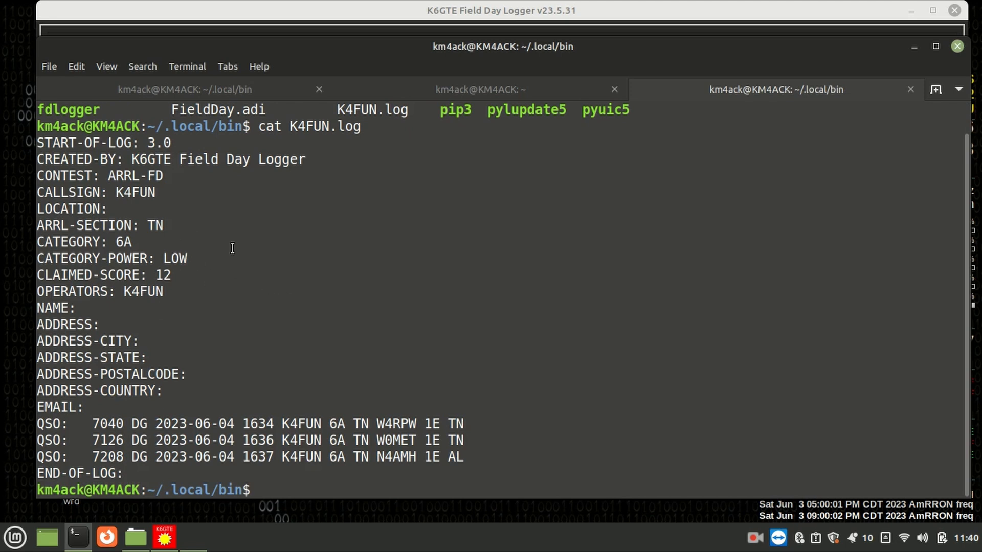
# Print the ADIF log FieldDay.adi with cat.
pyautogui.write('cat')
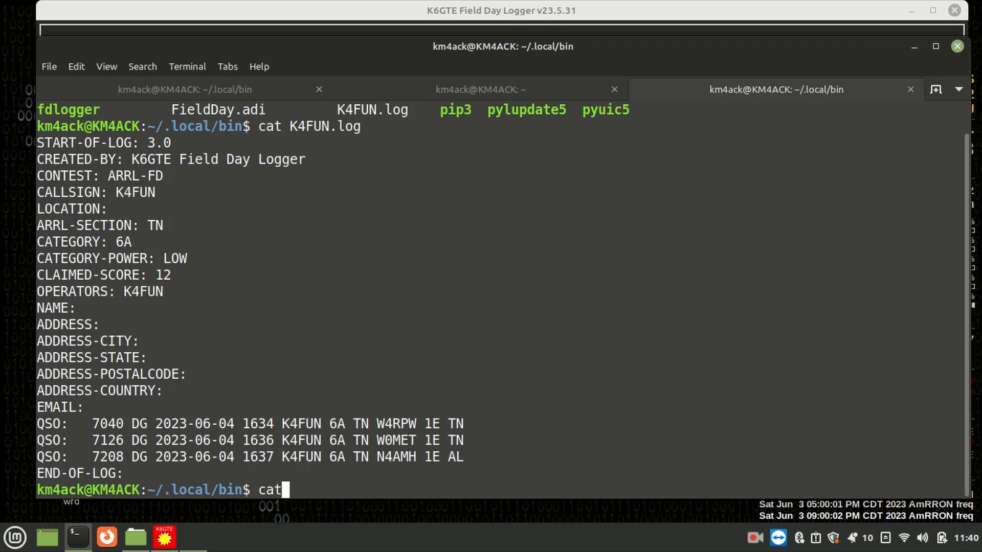
pyautogui.write('FieldDay.')
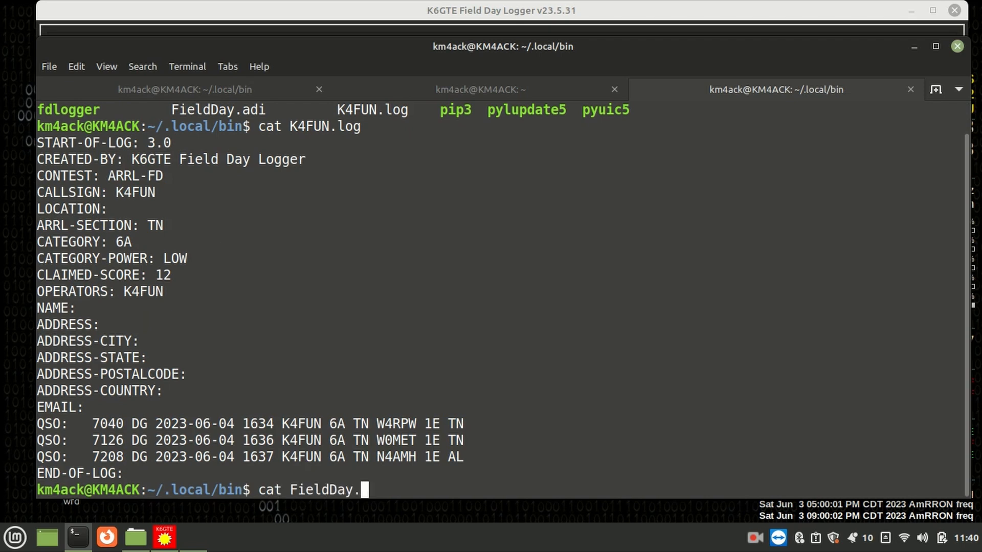
pyautogui.press('Return')
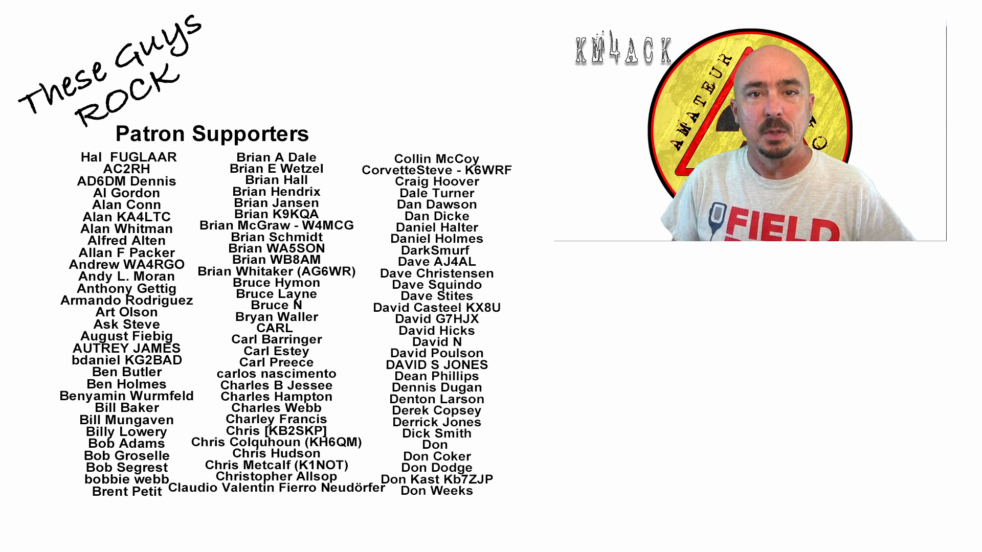
pyautogui.scroll(-3)
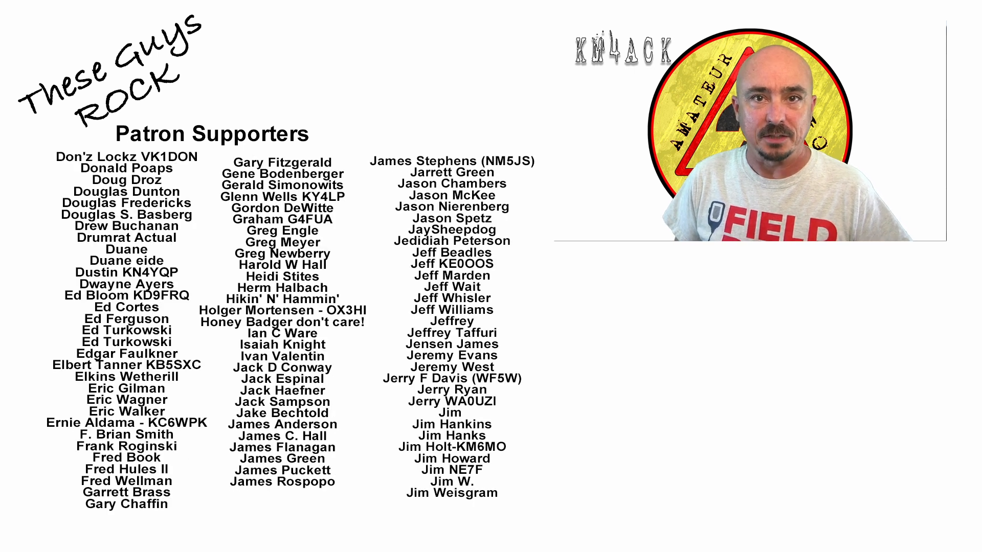
pyautogui.scroll(-3)
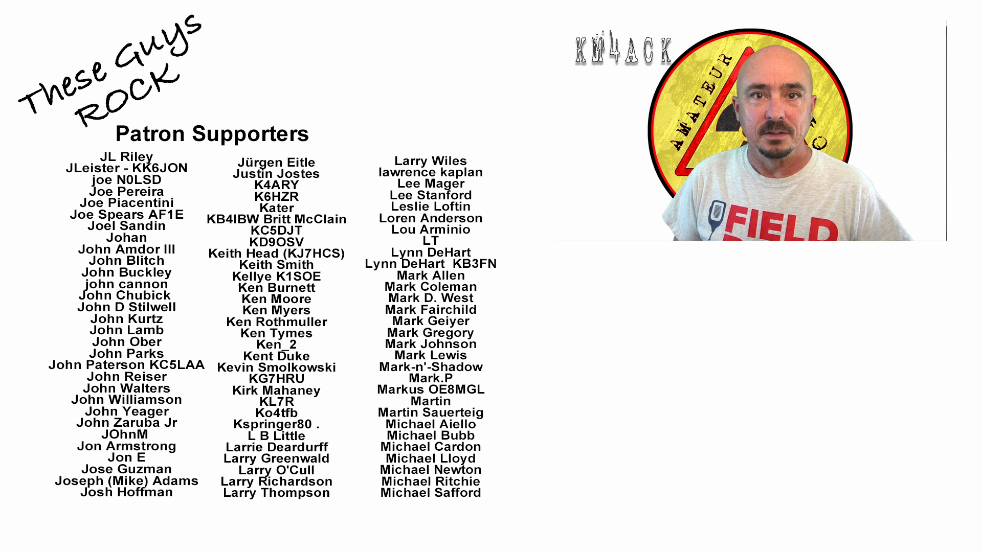